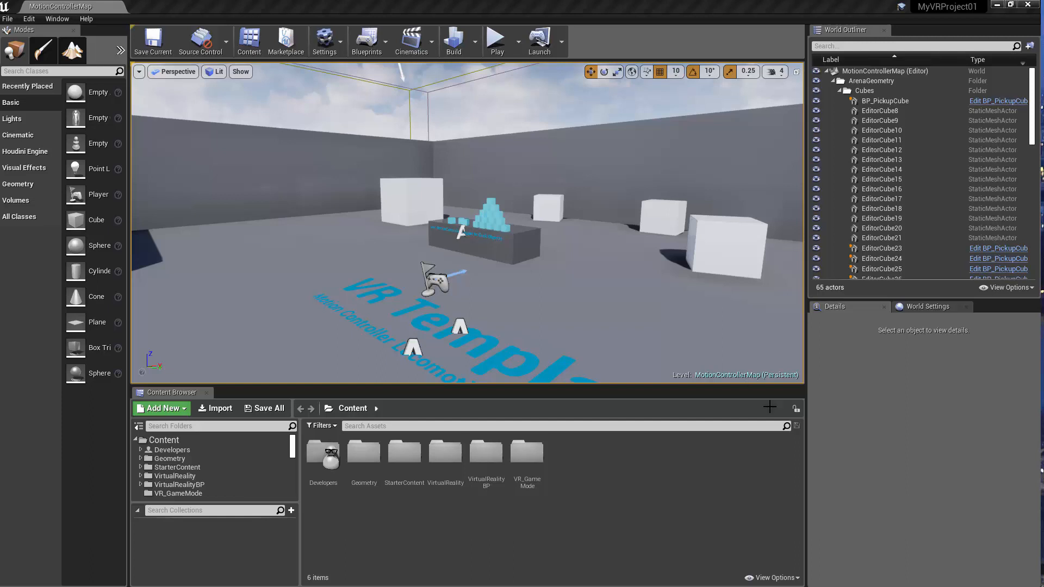
pyautogui.moveTo(672, 372)
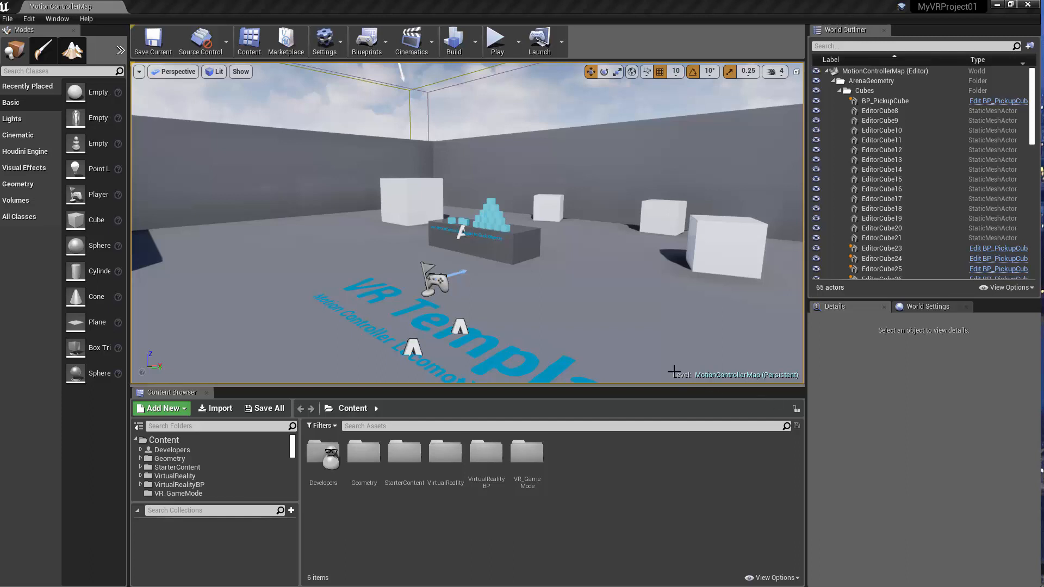
pyautogui.moveTo(446, 197)
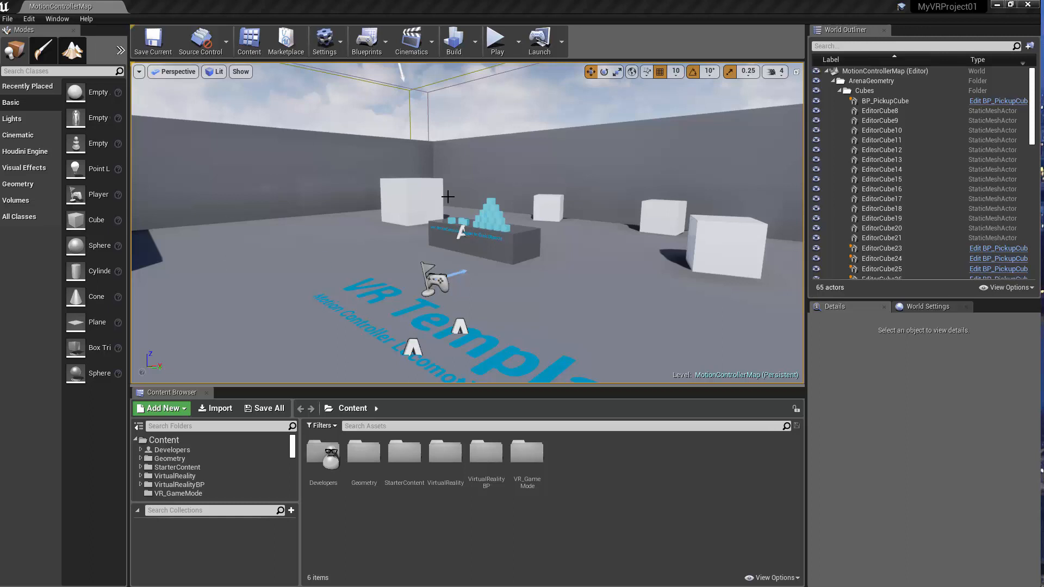
pyautogui.moveTo(436, 241)
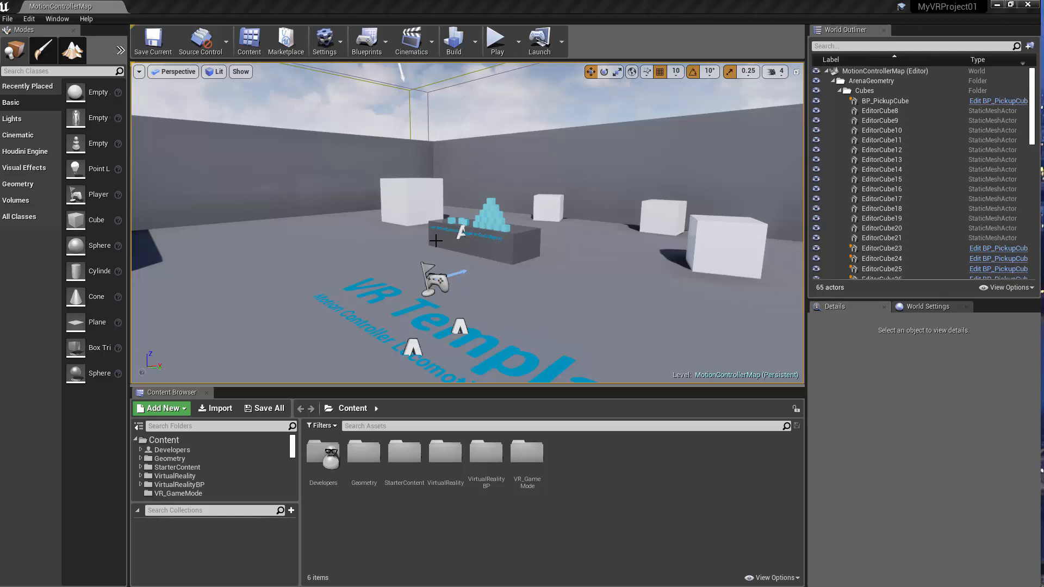
pyautogui.moveTo(411, 281)
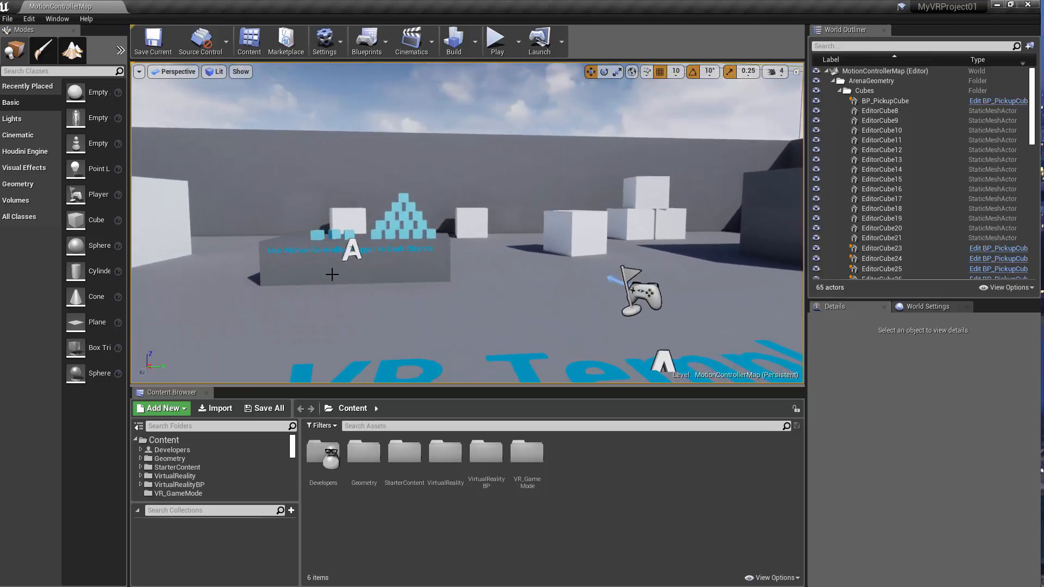
pyautogui.moveTo(485, 264)
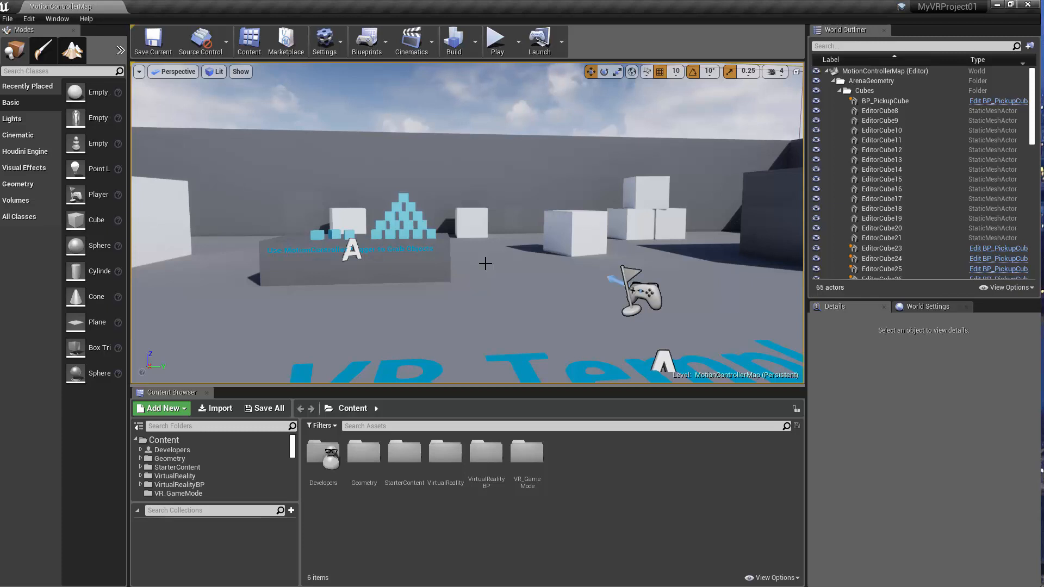
pyautogui.moveTo(493, 281)
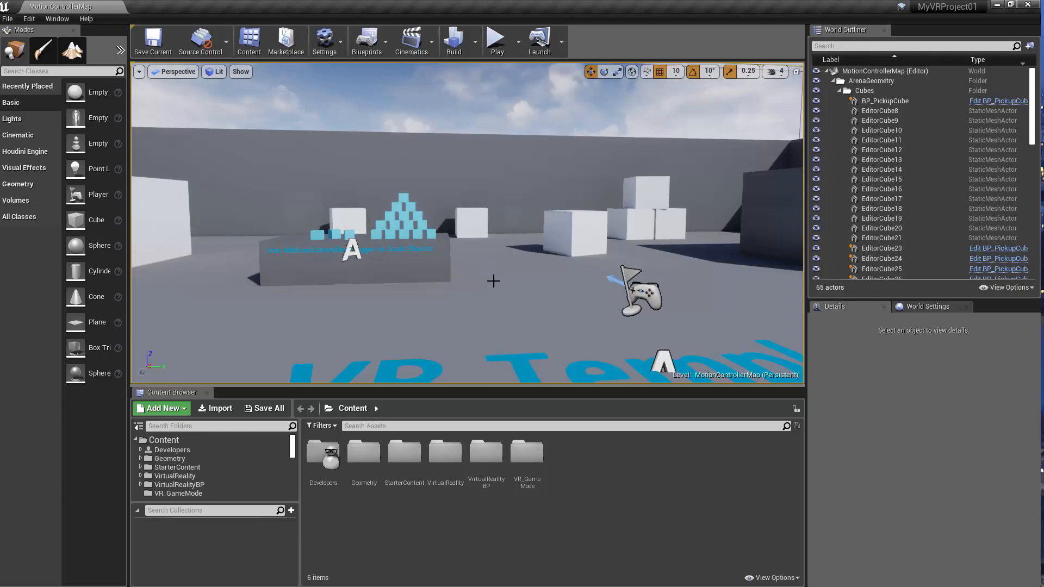
pyautogui.moveTo(518, 265)
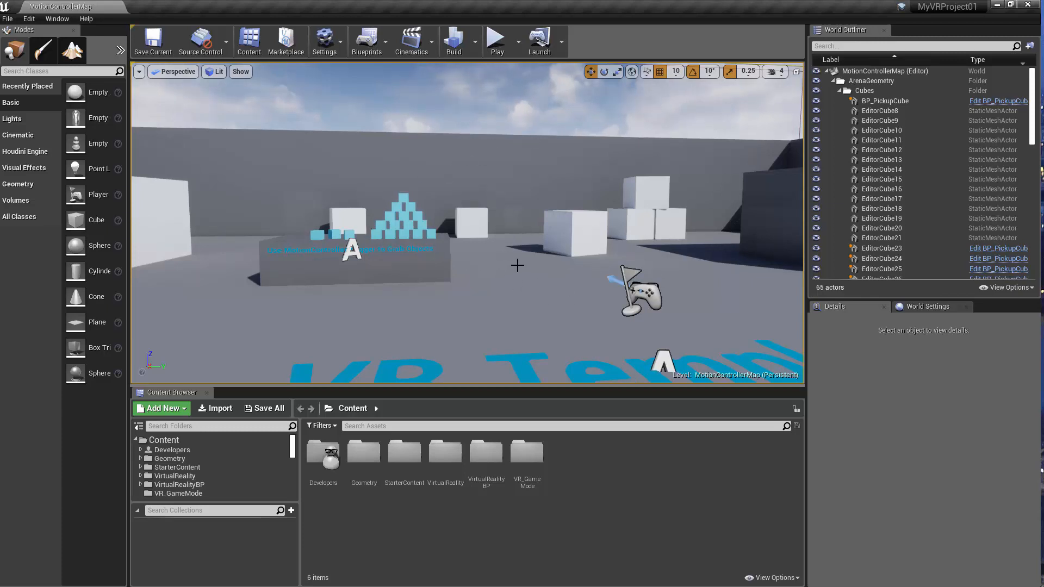
pyautogui.moveTo(525, 214)
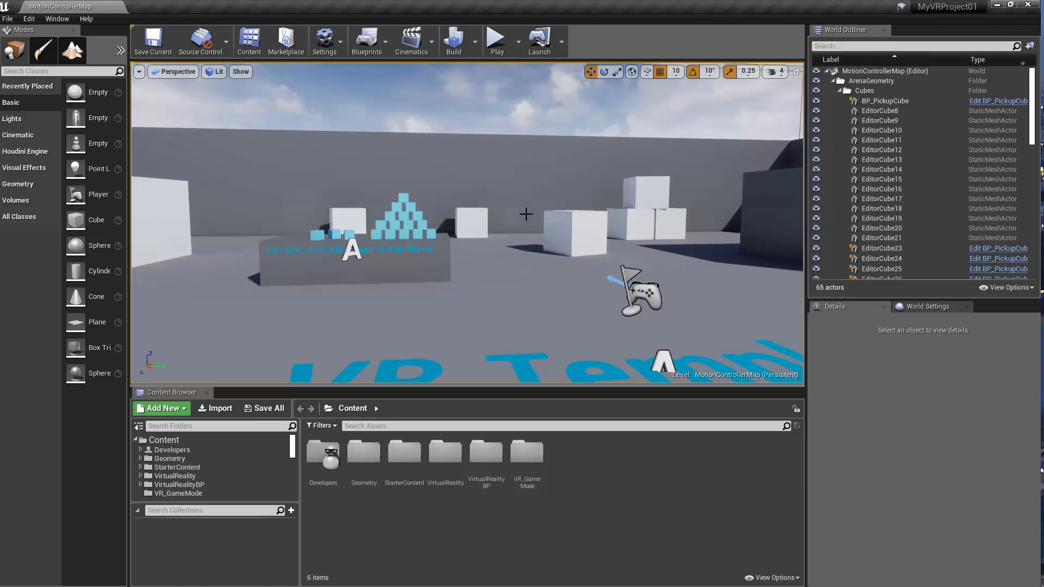
pyautogui.moveTo(458, 257)
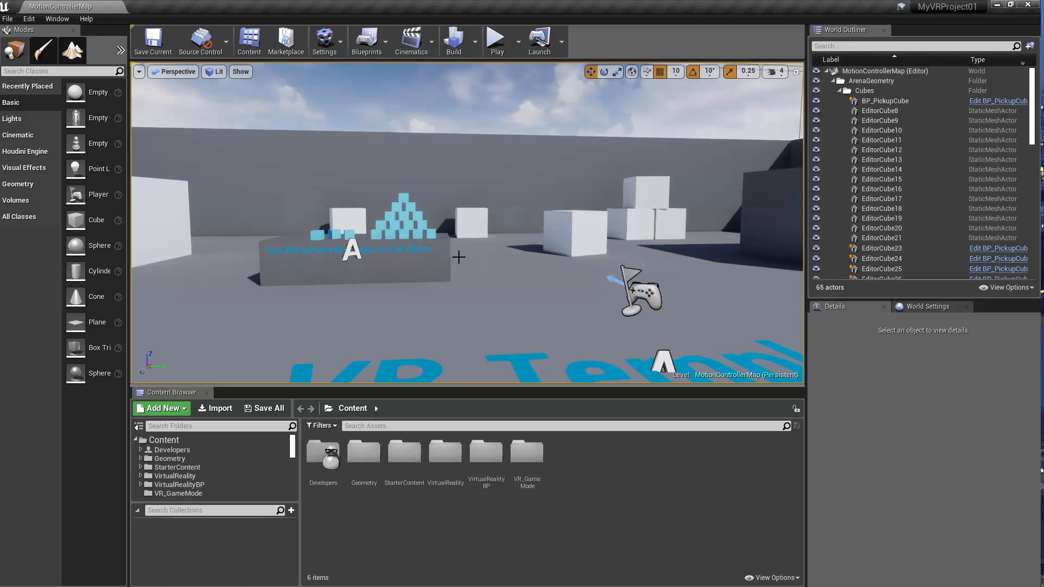
pyautogui.moveTo(288, 231)
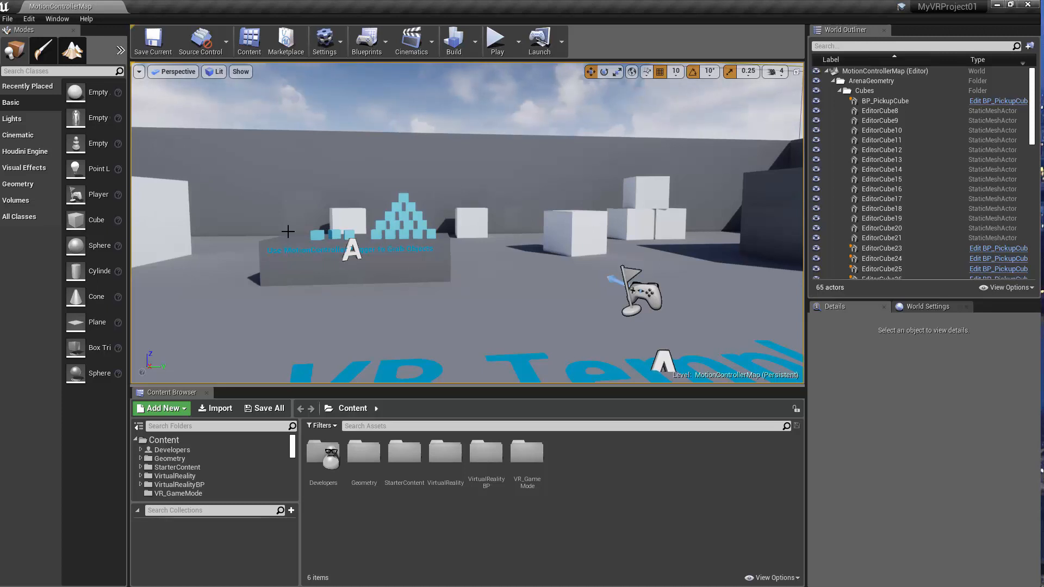
pyautogui.moveTo(459, 334)
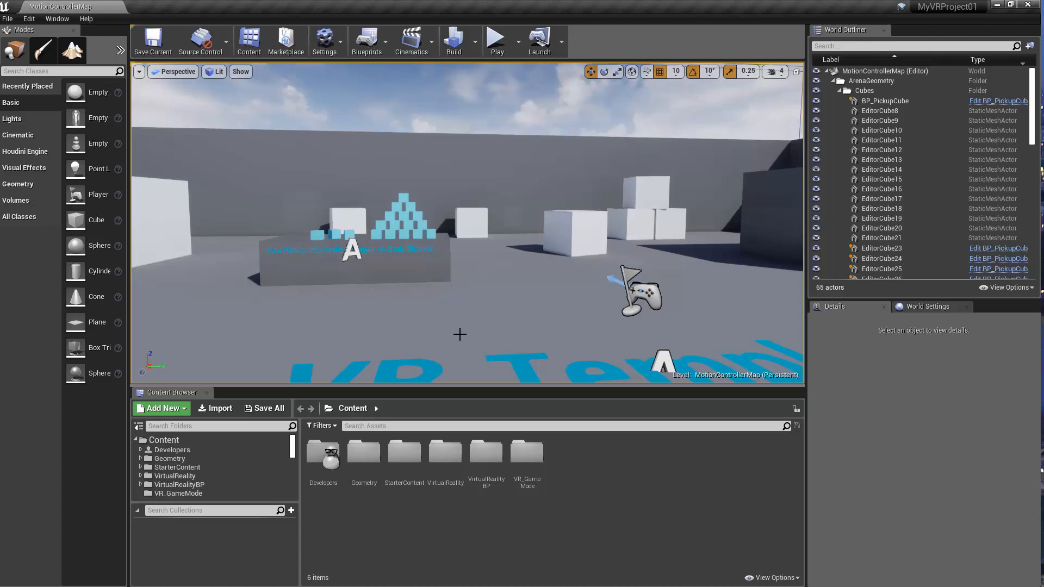
pyautogui.moveTo(482, 260)
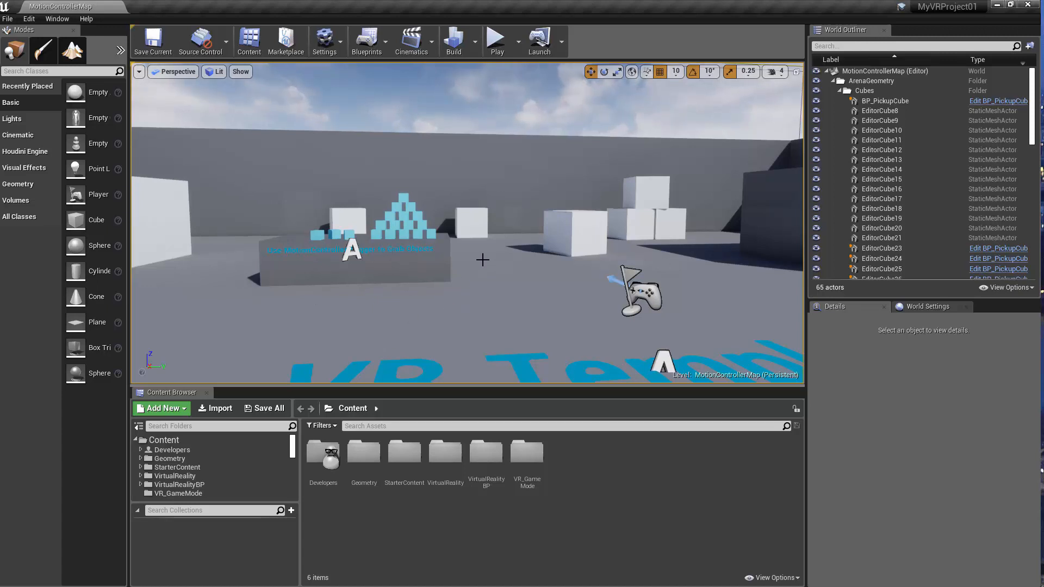
pyautogui.moveTo(103, 222)
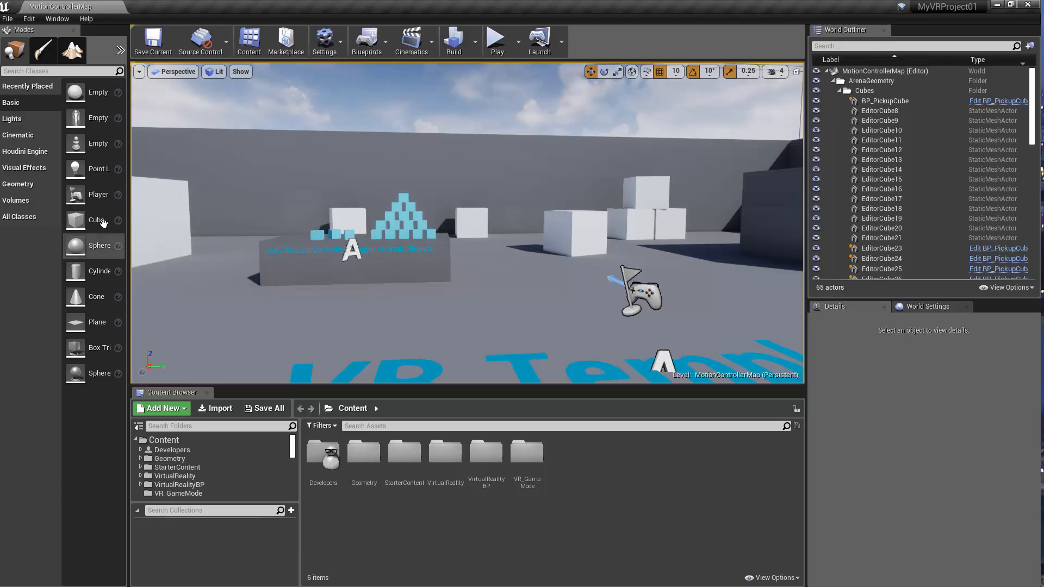
pyautogui.moveTo(298, 325)
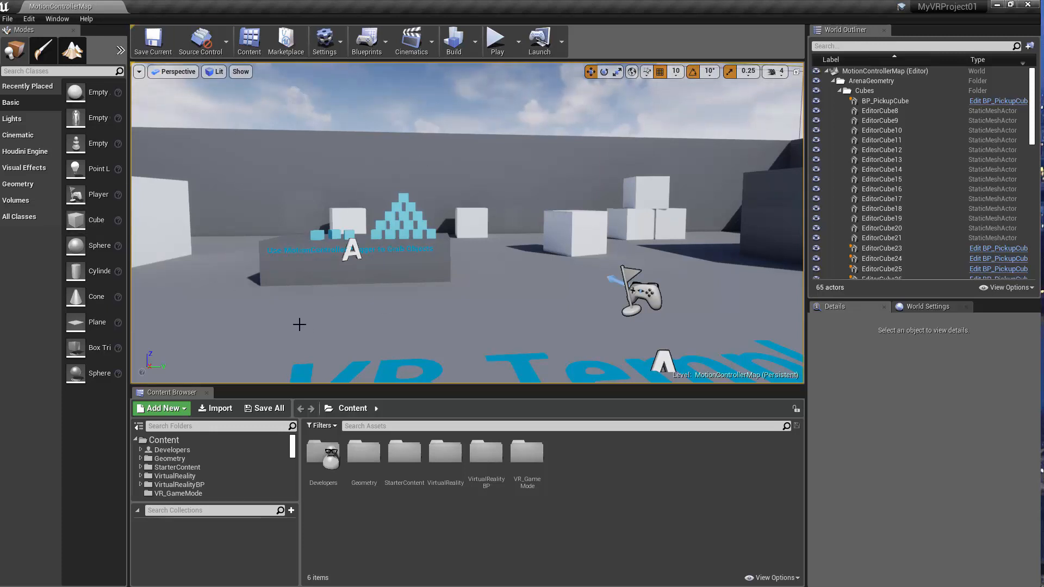
pyautogui.moveTo(307, 350)
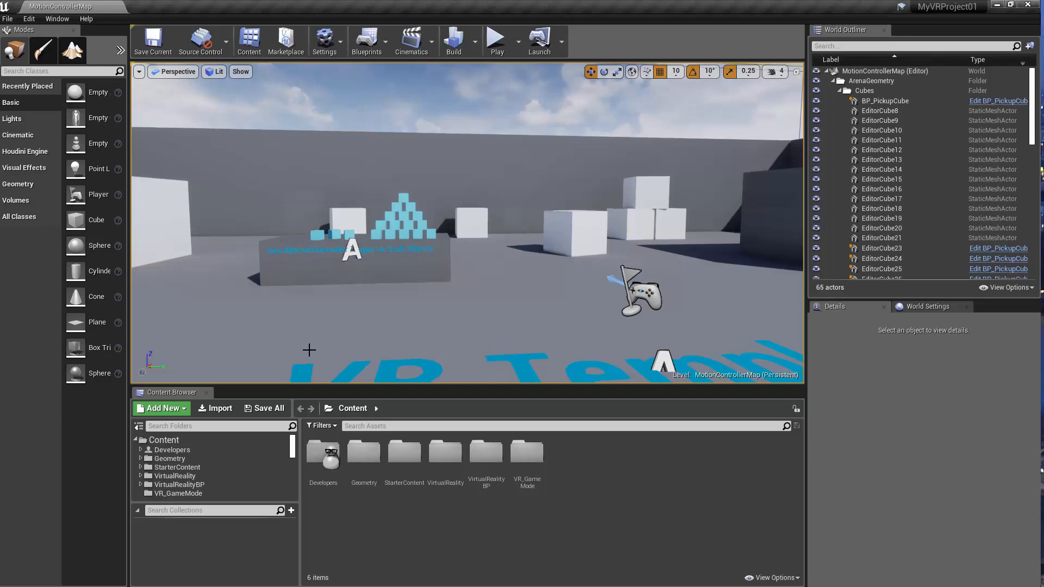
pyautogui.moveTo(596, 221)
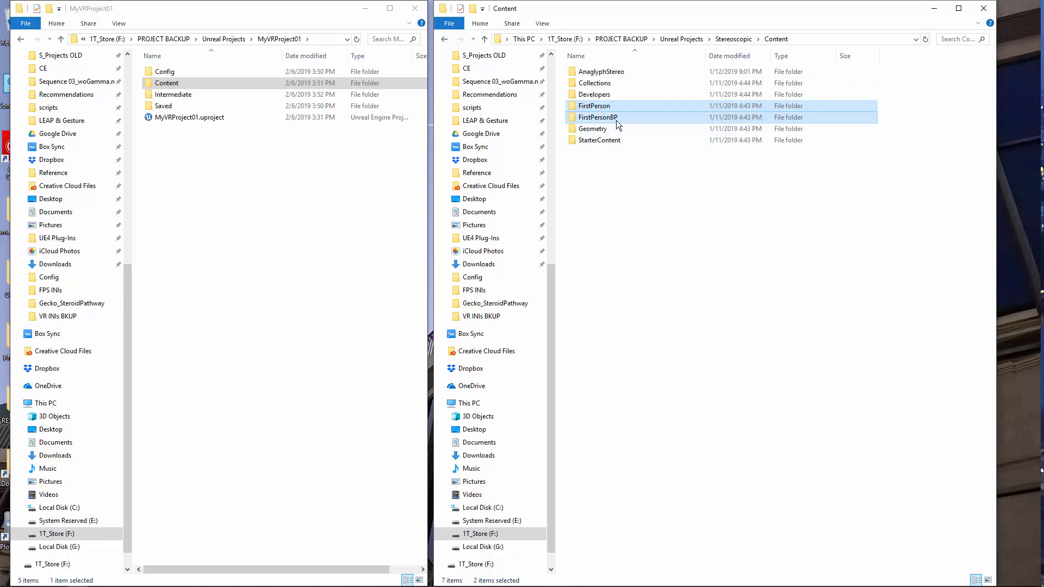
pyautogui.moveTo(621, 121)
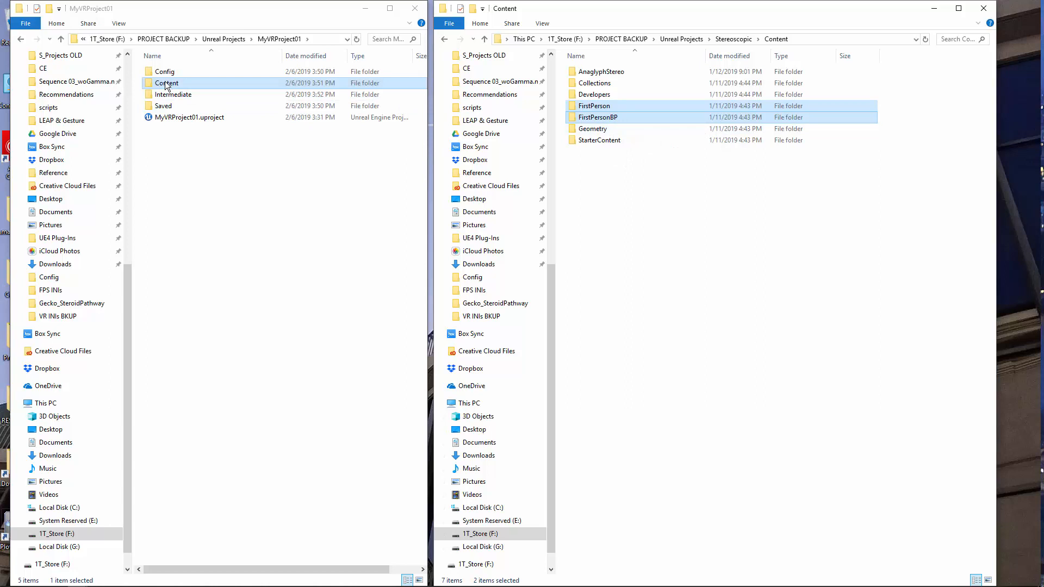
# Step: Go into MyVRProject01's Content folder in the left Explorer window
pyautogui.doubleClick(165, 82)
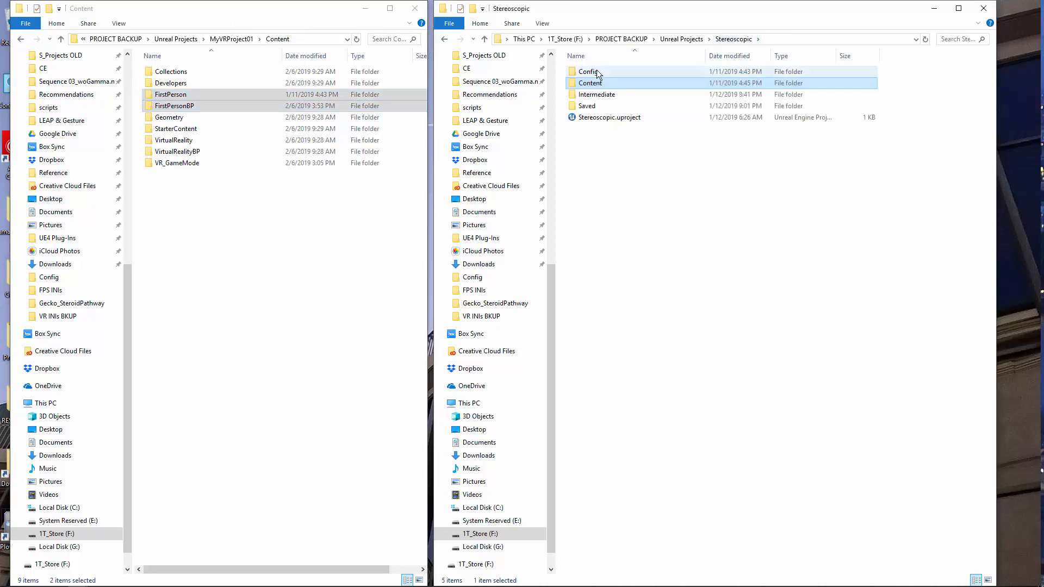
# Step: Select all Stereoscopic Config .ini files and bring up MyVRProject01's Config folder alongside
pyautogui.doubleClick(587, 72)
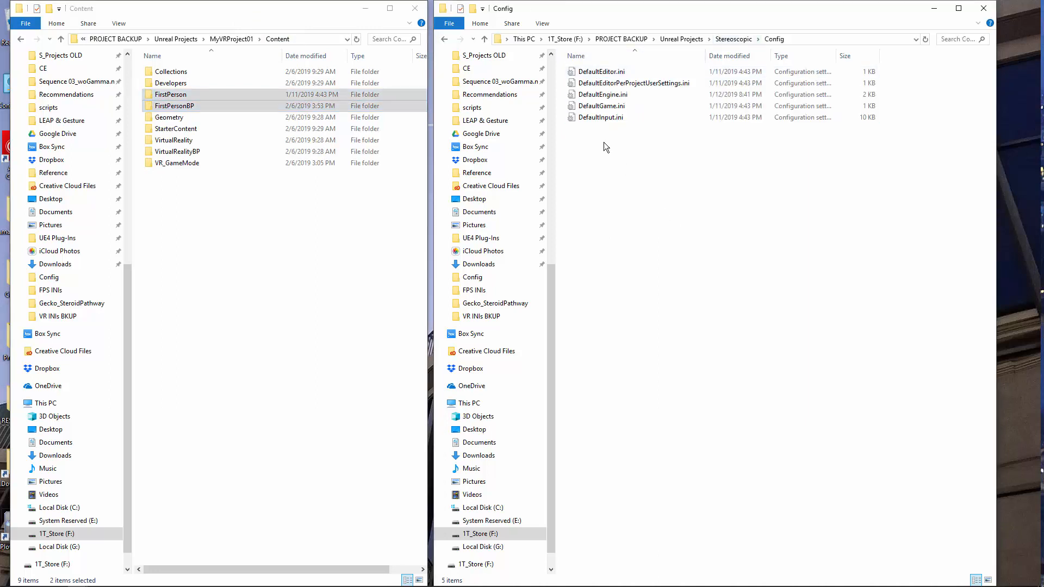
pyautogui.press('ctrl+a')
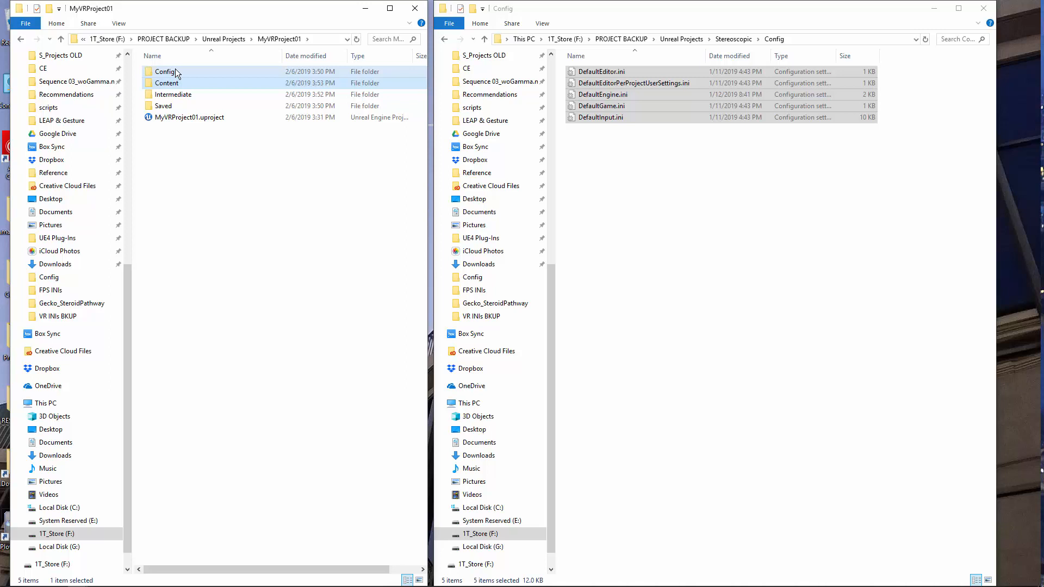
pyautogui.doubleClick(165, 72)
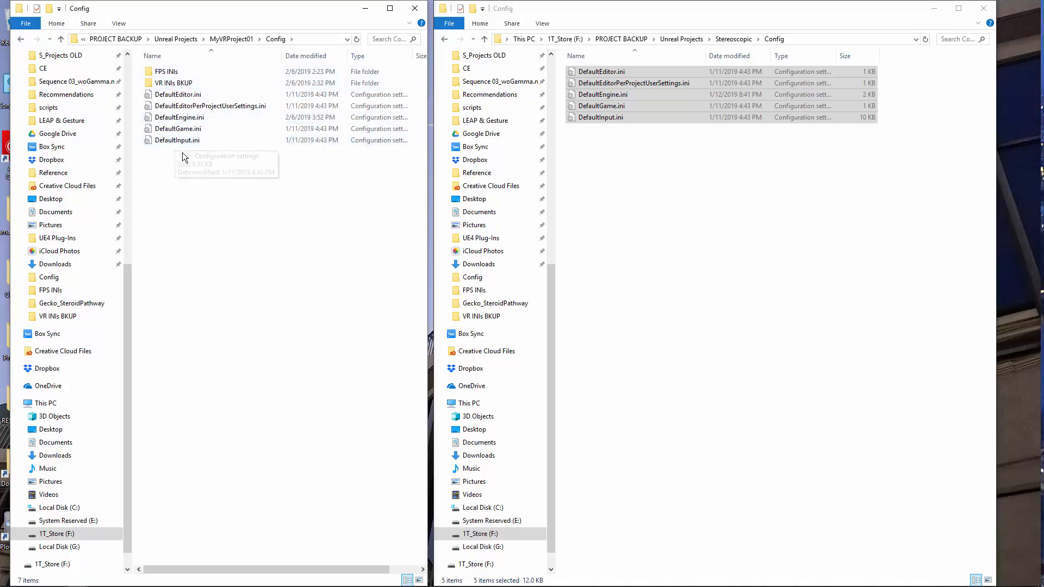
pyautogui.moveTo(189, 156)
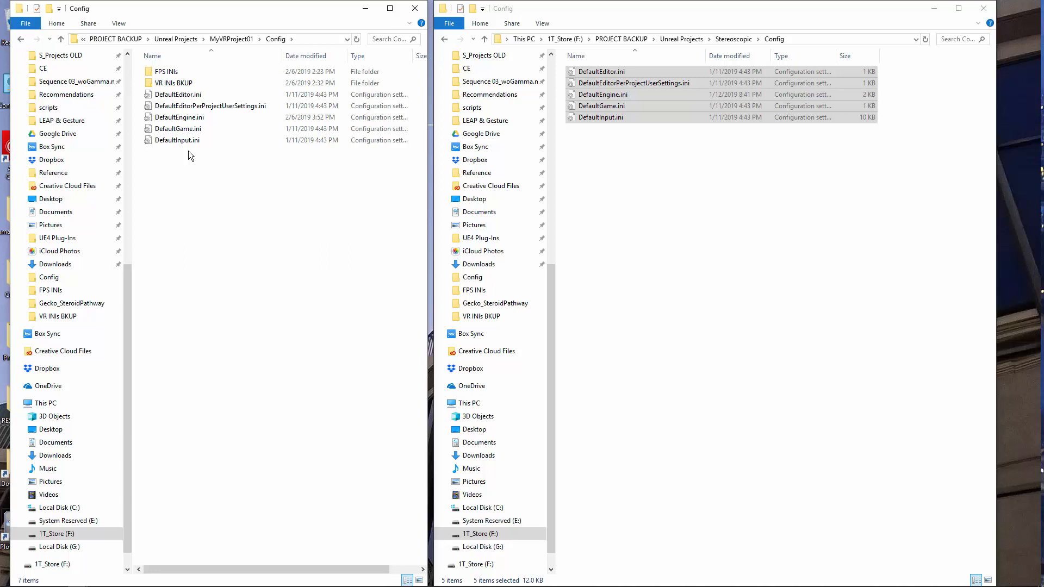
pyautogui.moveTo(178, 170)
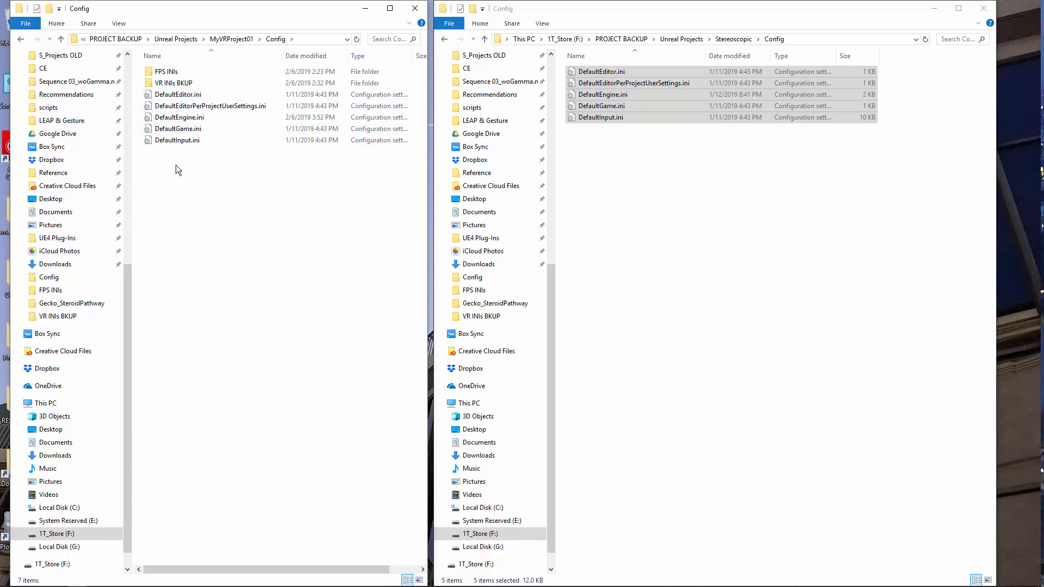
pyautogui.click(173, 83)
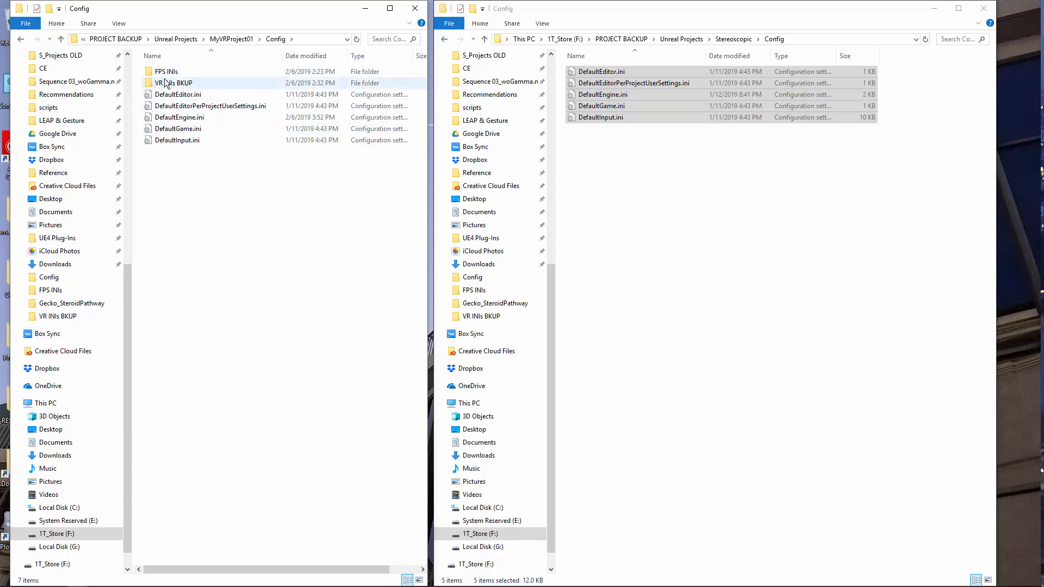
# Step: Check the contents of the FPS INIs and VR INIs BKUP folders, returning to Config each time
pyautogui.doubleClick(165, 71)
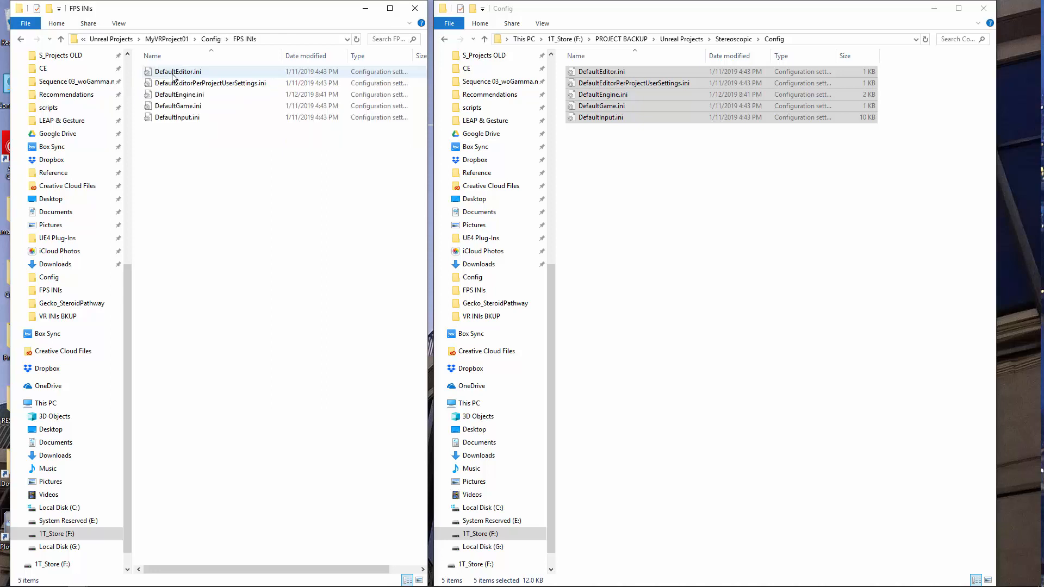
pyautogui.click(193, 189)
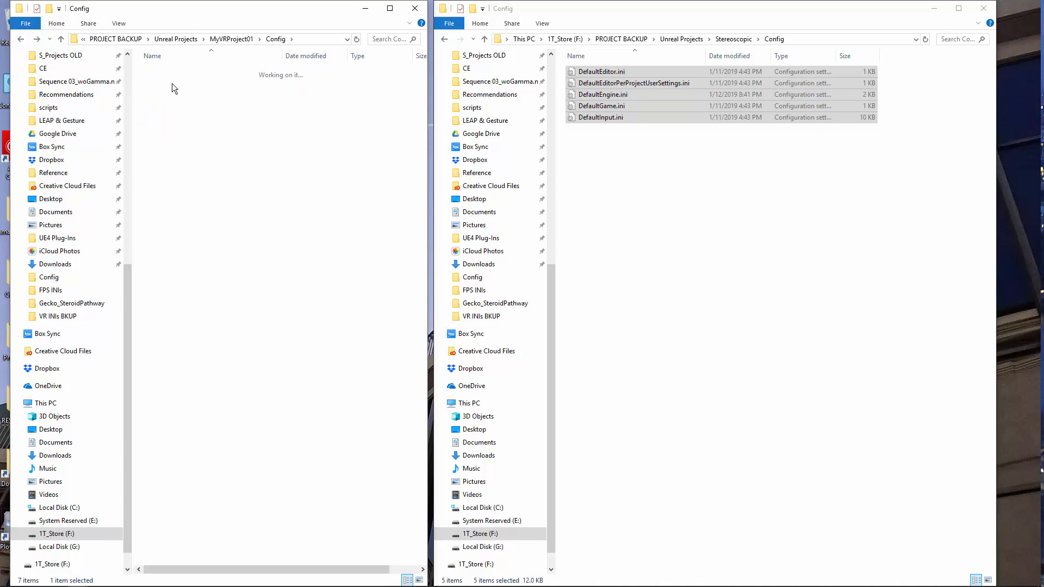
pyautogui.doubleClick(59, 315)
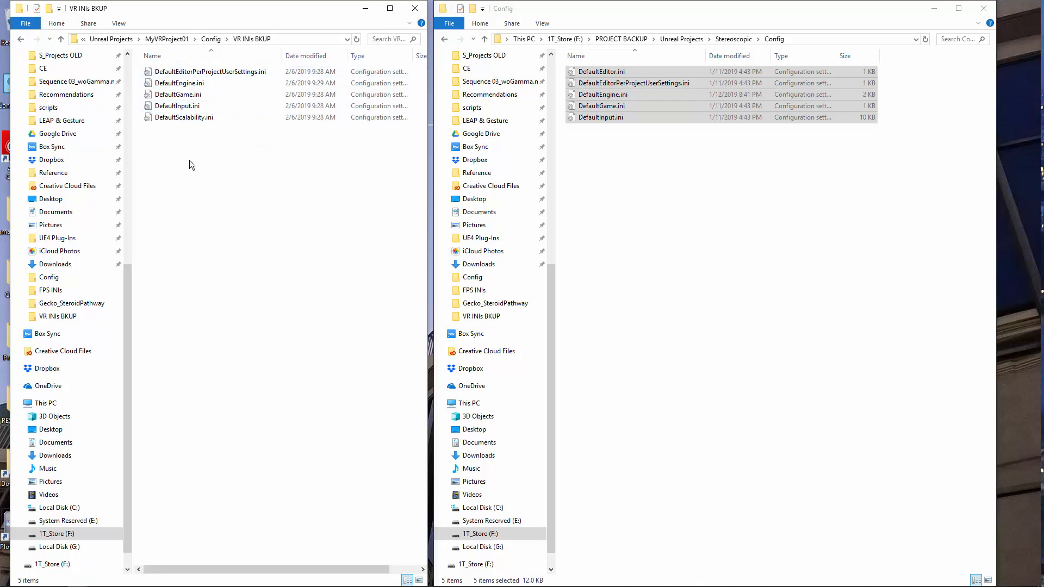
pyautogui.click(211, 39)
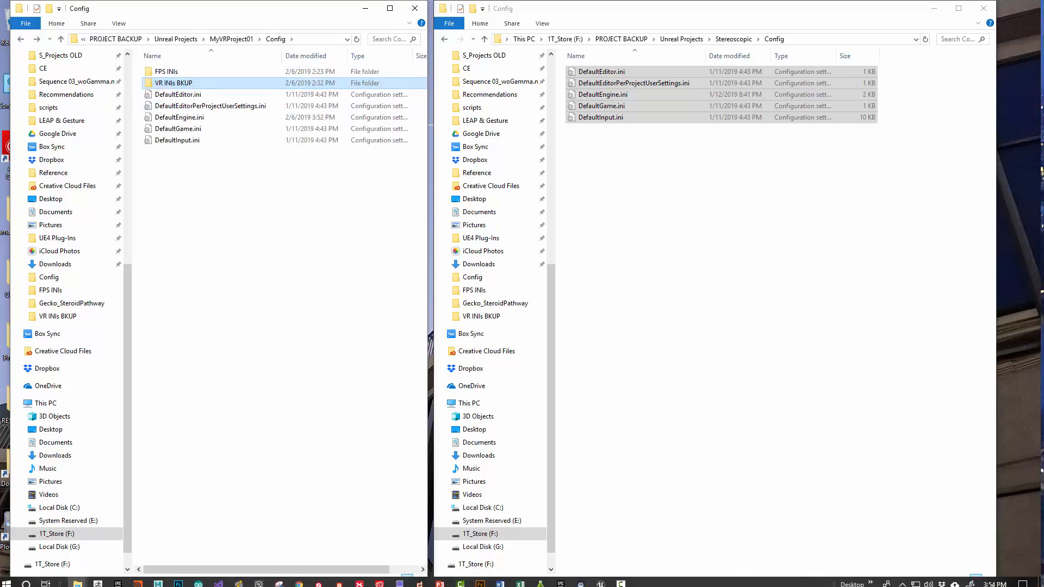
pyautogui.moveTo(562, 578)
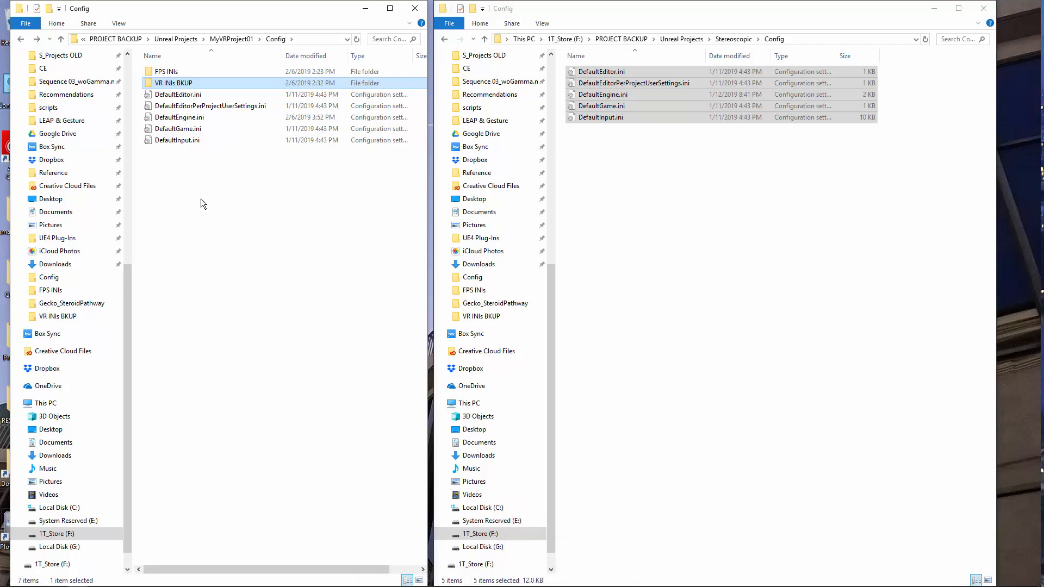
# Step: Look inside FPS INIs once more and go back up to MyVRProject01's Config folder
pyautogui.click(166, 72)
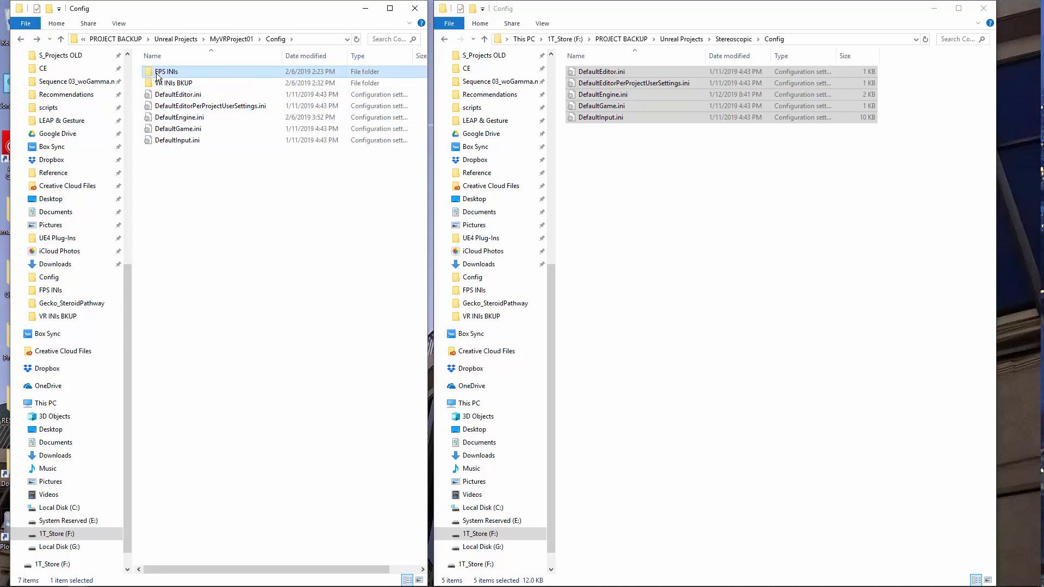
pyautogui.doubleClick(167, 72)
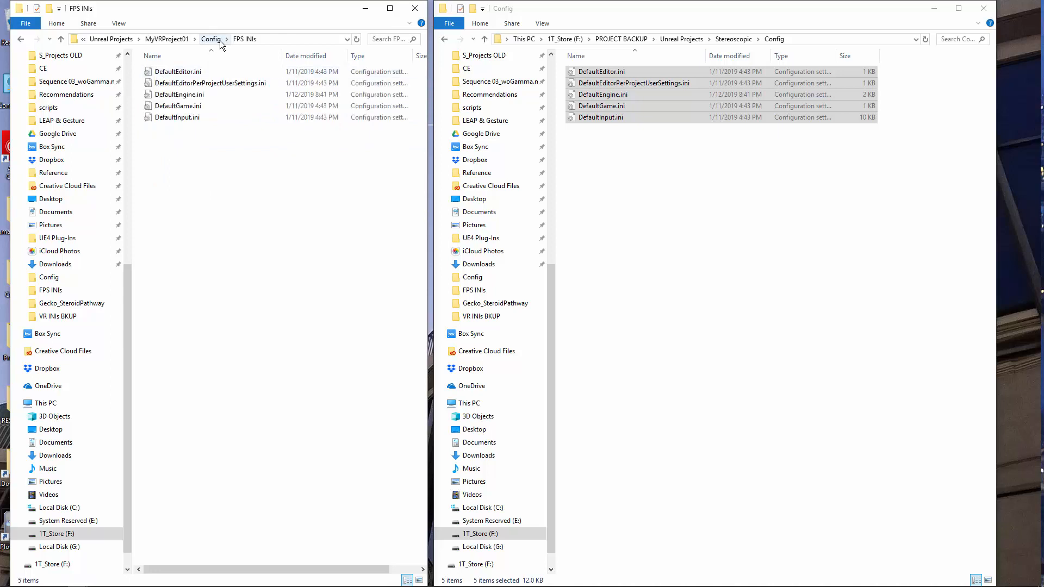
pyautogui.click(212, 39)
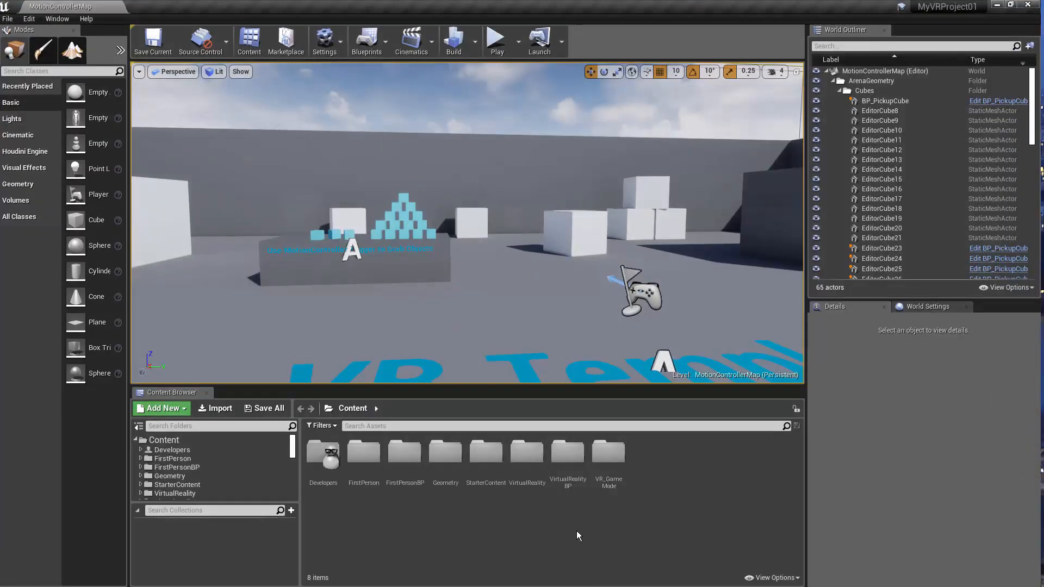
pyautogui.moveTo(366, 42)
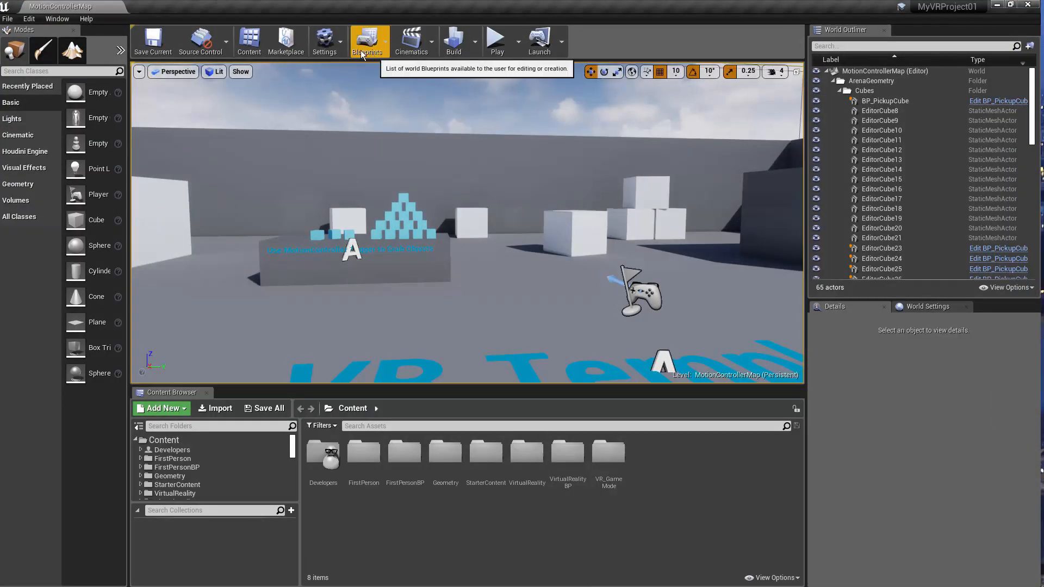
pyautogui.moveTo(345, 93)
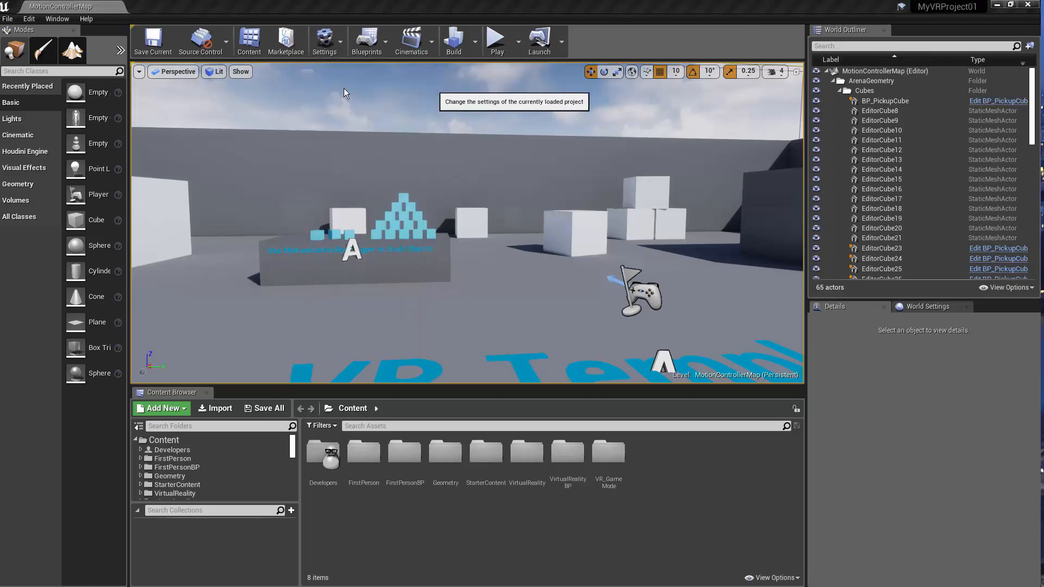
# Step: Bring up Project Settings from the editor toolbar's Settings menu
pyautogui.click(324, 41)
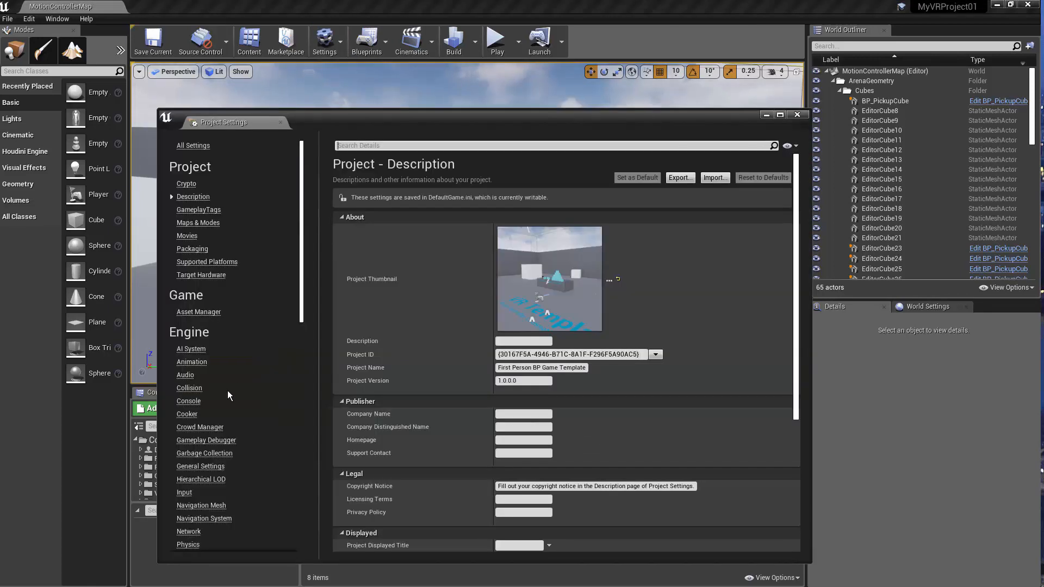
# Step: Show the Engine - Input page and scroll through its Action and Axis Mappings
pyautogui.click(183, 492)
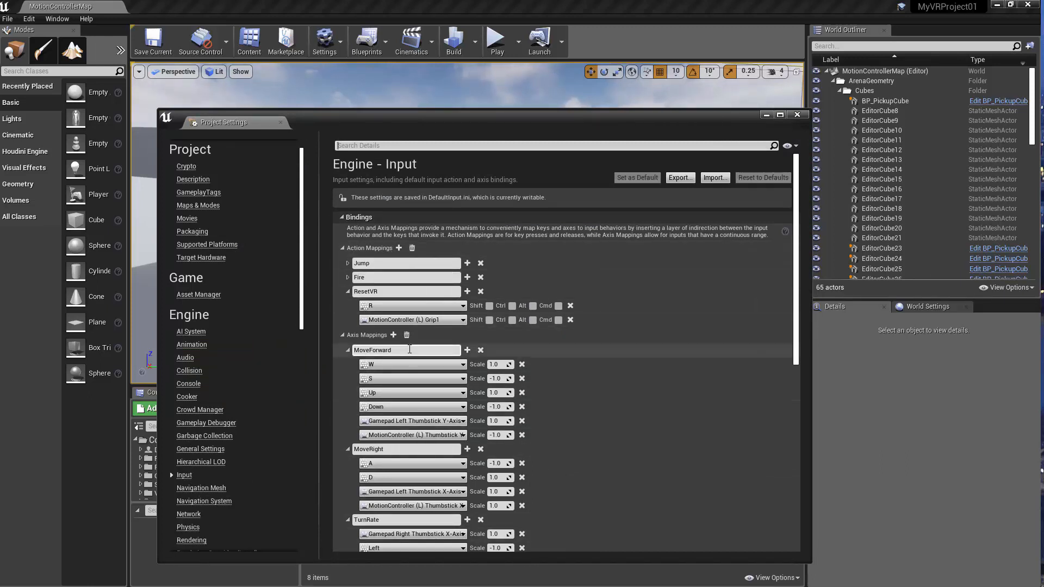
pyautogui.scroll(-3)
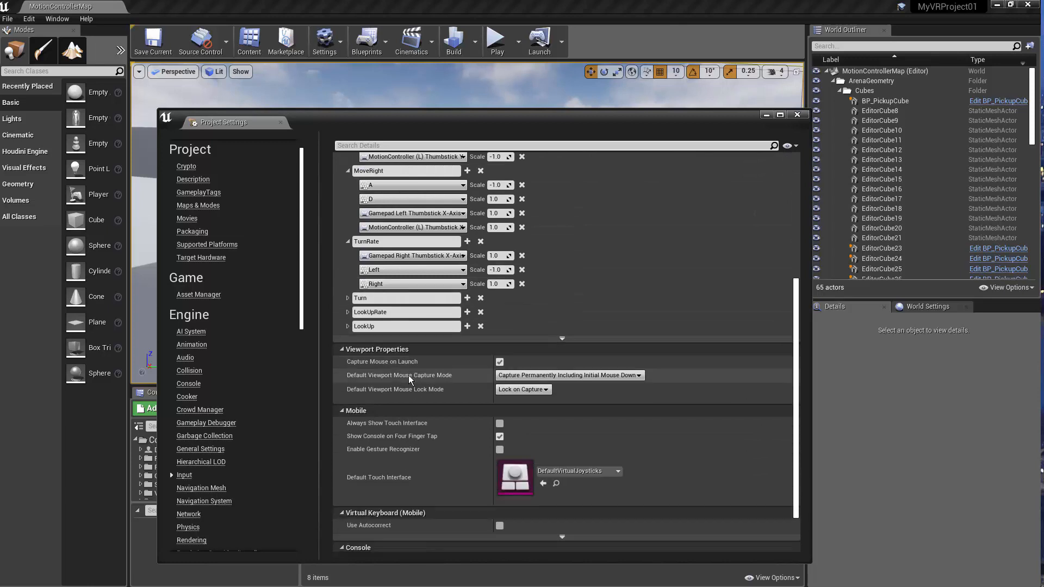
pyautogui.scroll(3)
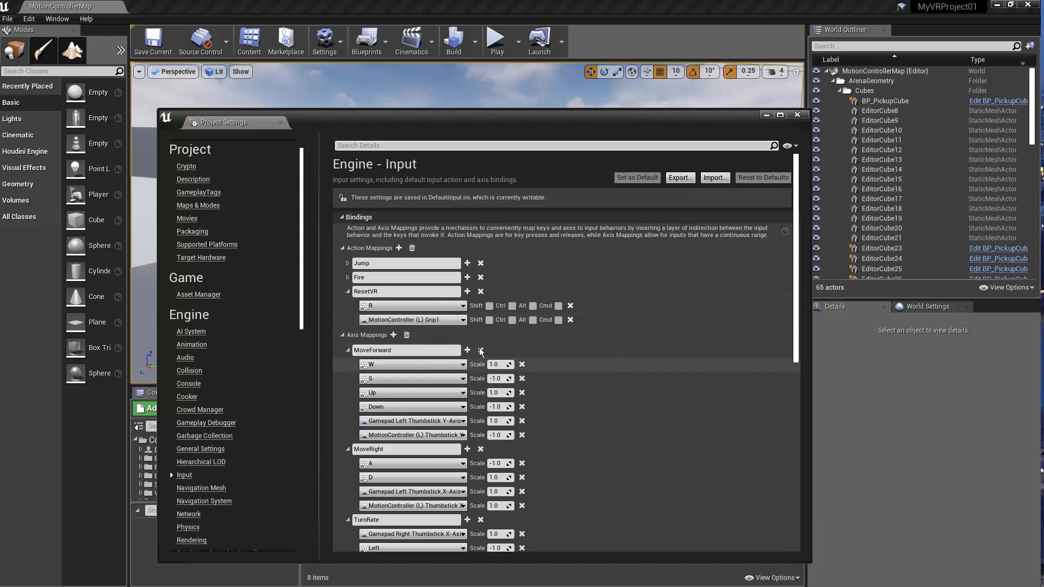
pyautogui.moveTo(468, 450)
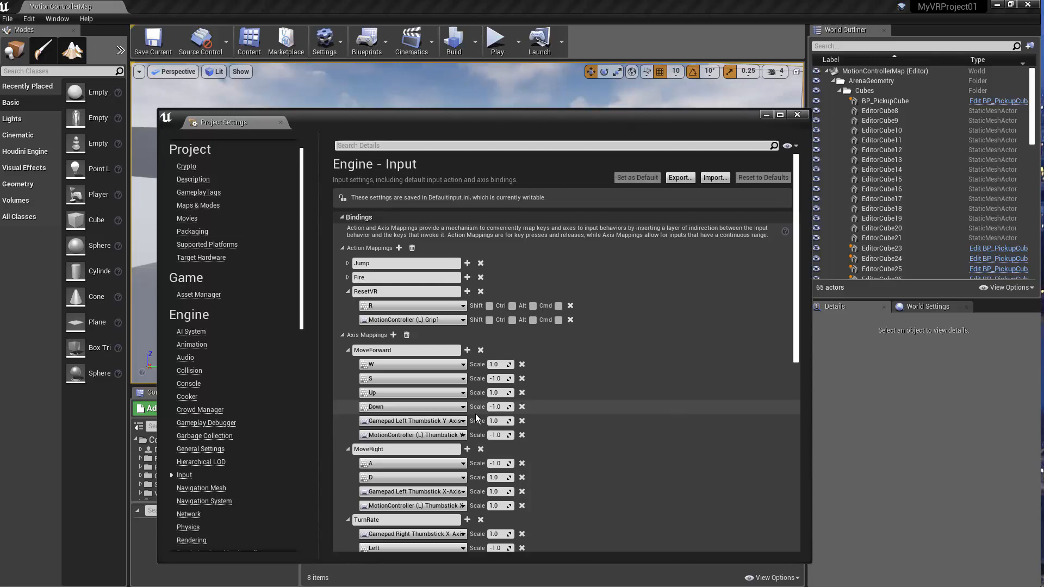
pyautogui.moveTo(797, 115)
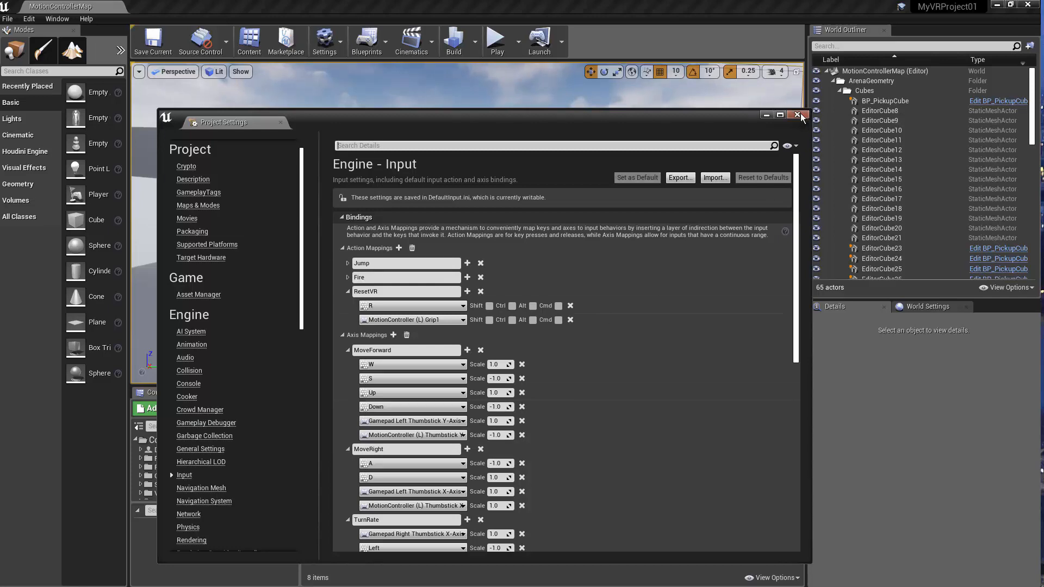
# Step: Close Project Settings and play the level in the editor with mouse control
pyautogui.click(797, 114)
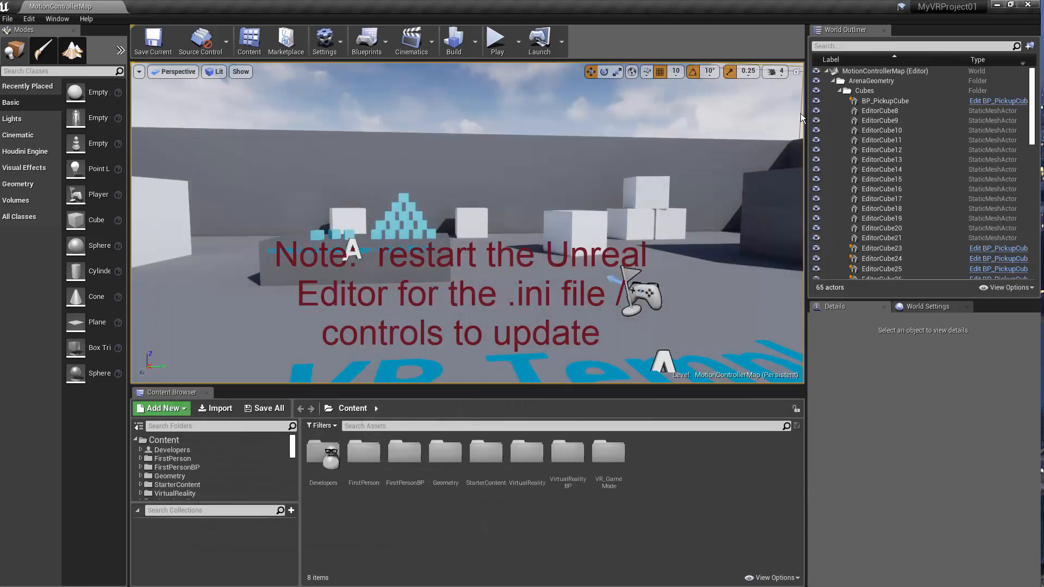
pyautogui.moveTo(623, 230)
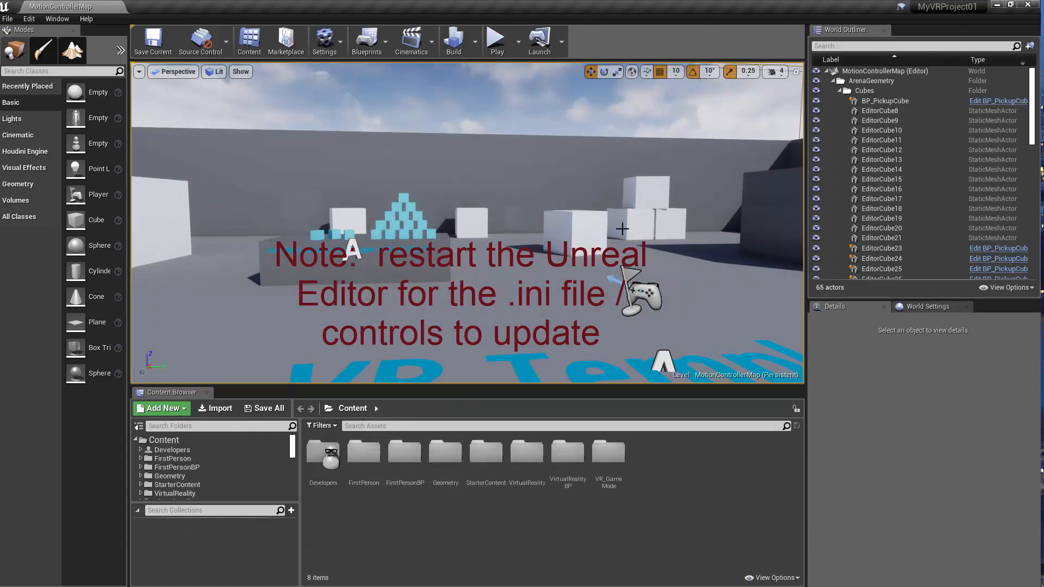
pyautogui.moveTo(498, 40)
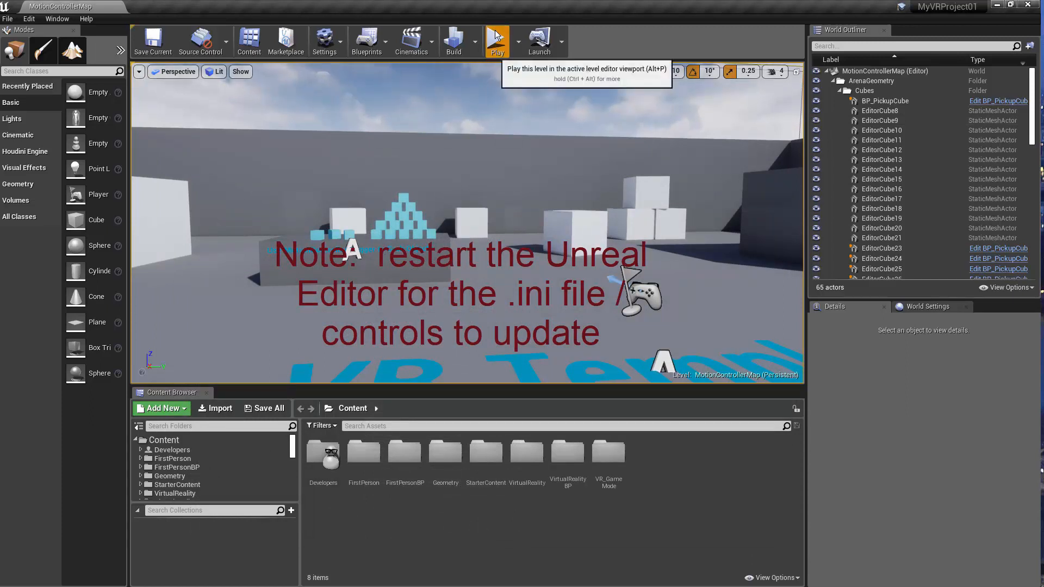
pyautogui.click(497, 40)
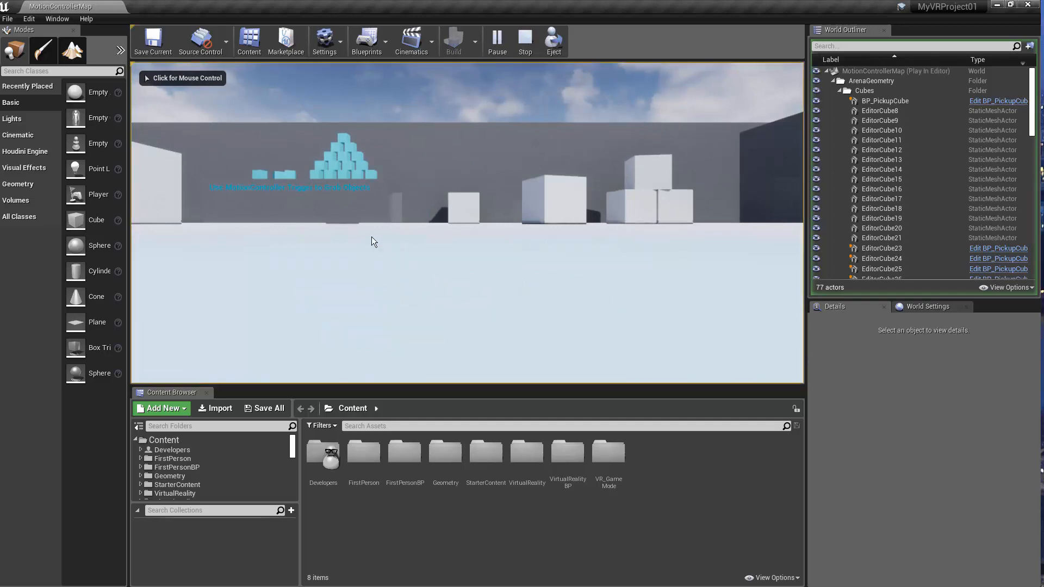
pyautogui.click(524, 41)
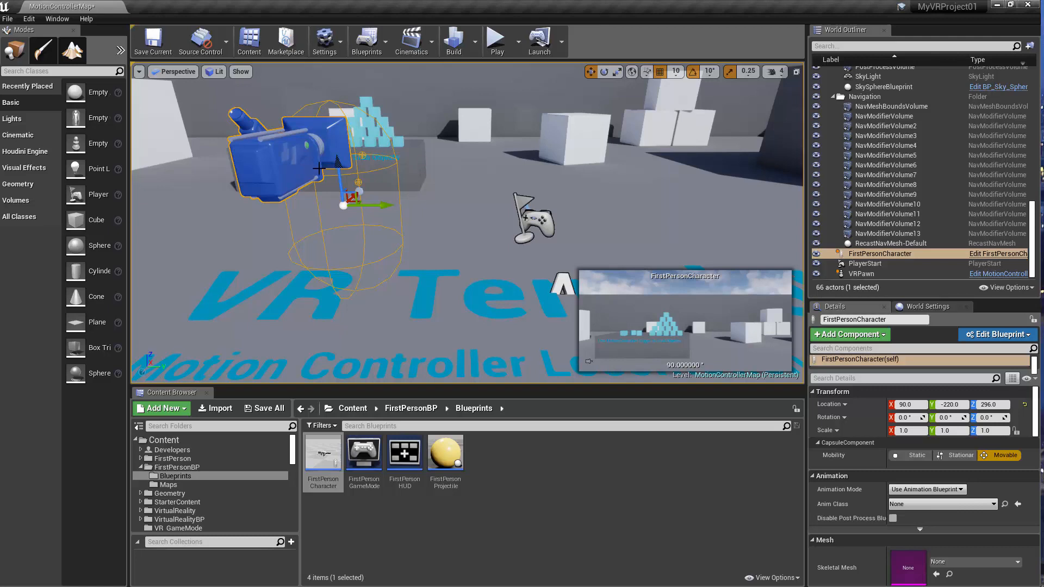
pyautogui.moveTo(378, 269)
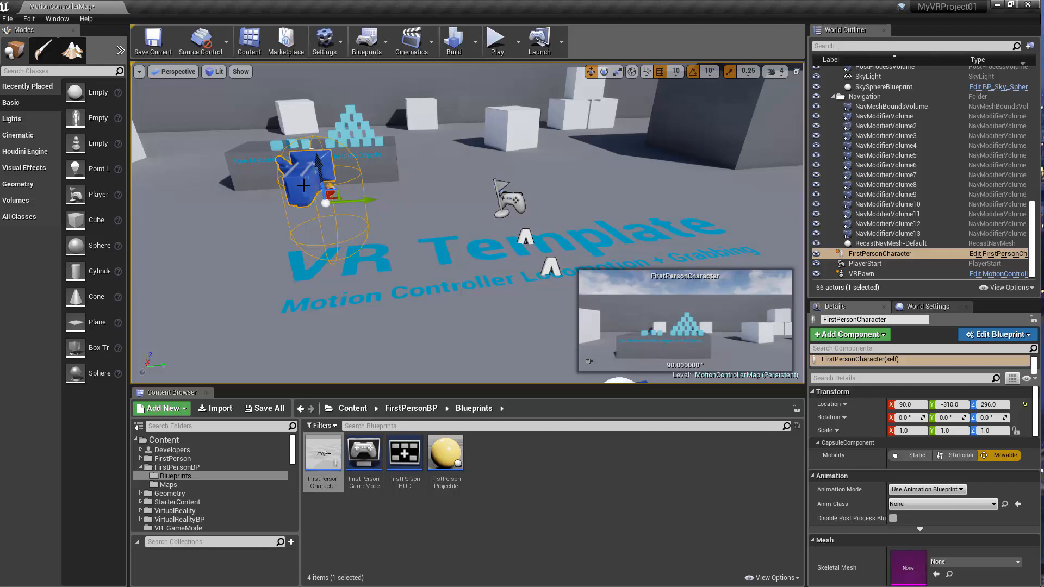
pyautogui.moveTo(335, 221)
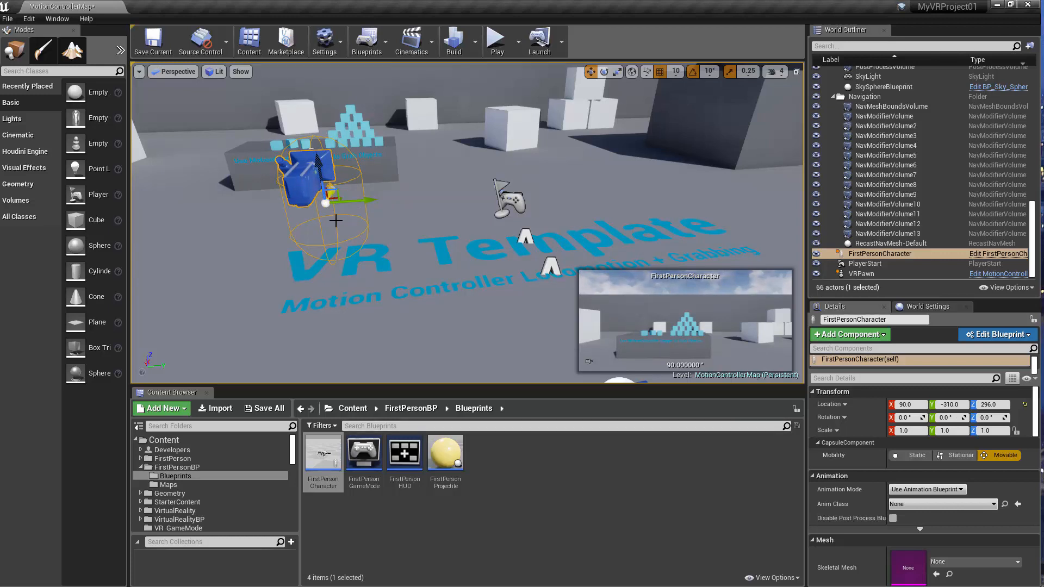
# Step: Set the FirstPersonCharacter's Auto Possess Player to Player 0 and play the level to test it
pyautogui.scroll(-3)
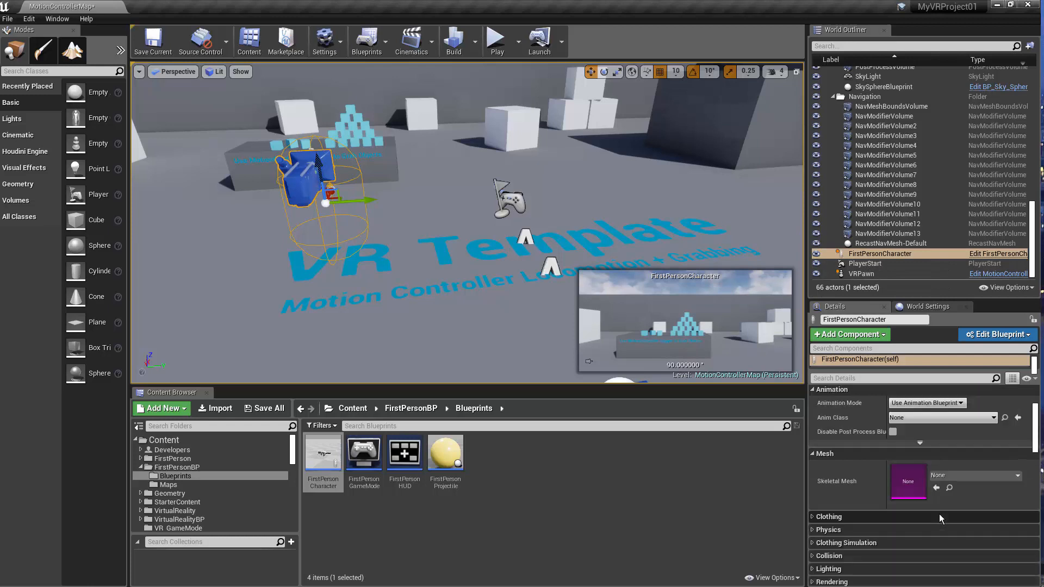
pyautogui.scroll(-3)
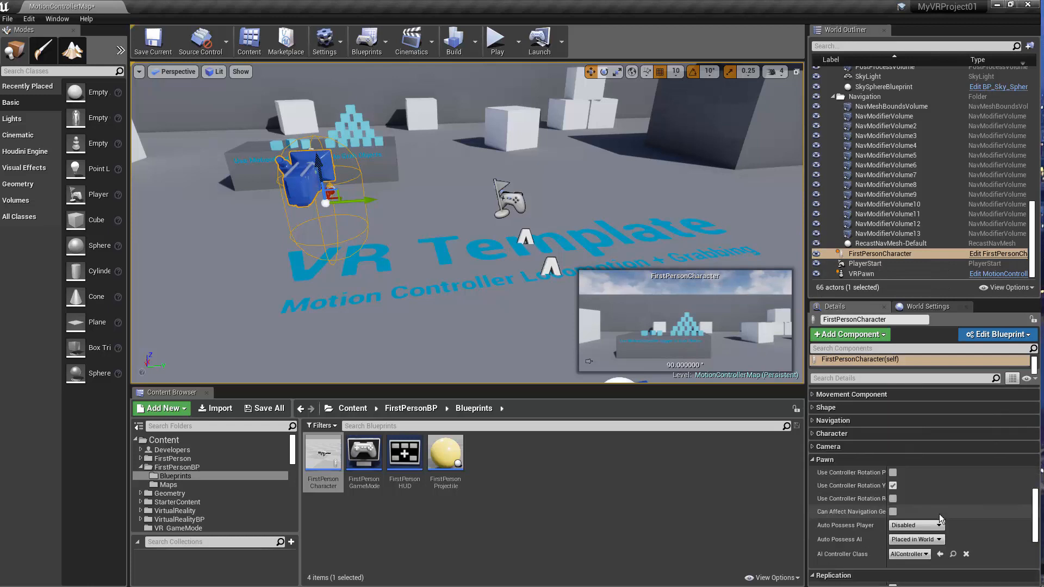
pyautogui.scroll(-3)
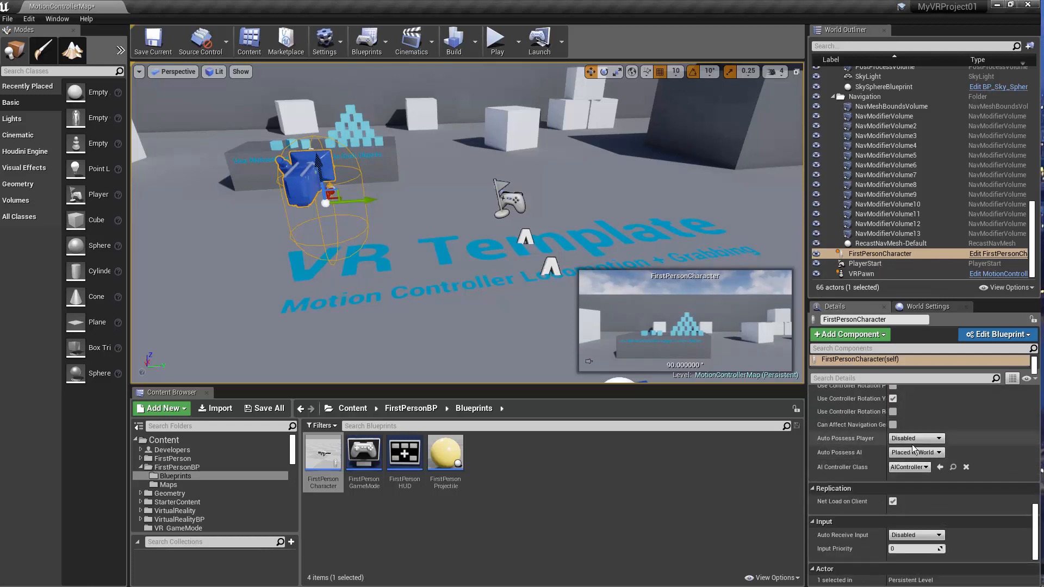
pyautogui.click(916, 452)
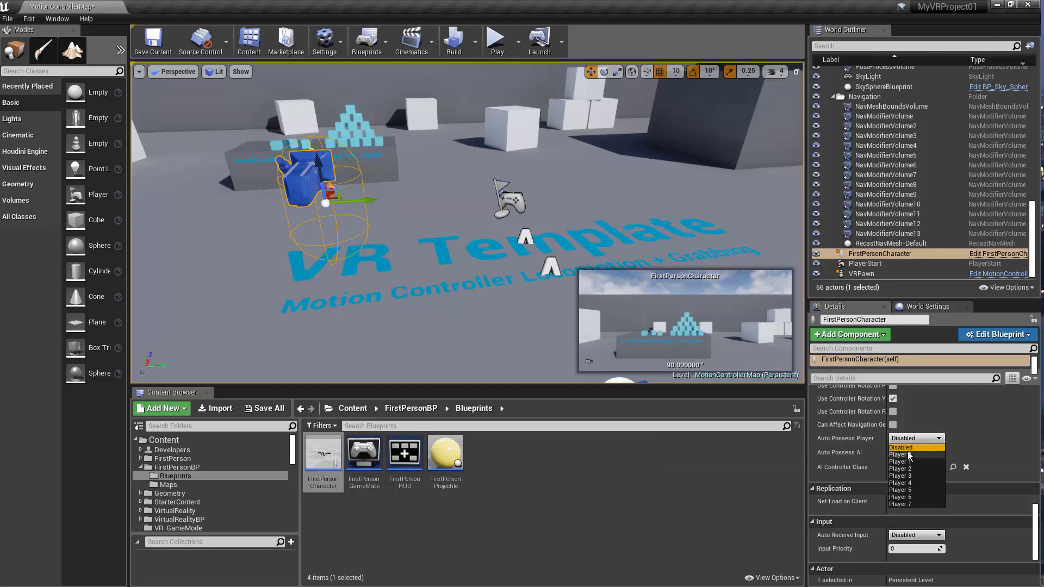
pyautogui.click(900, 455)
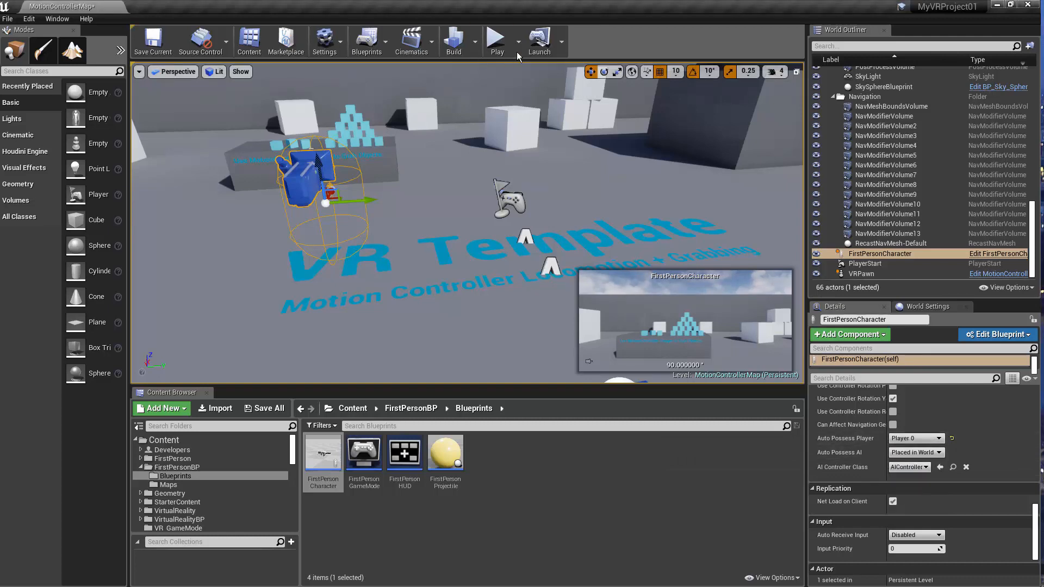
pyautogui.click(497, 40)
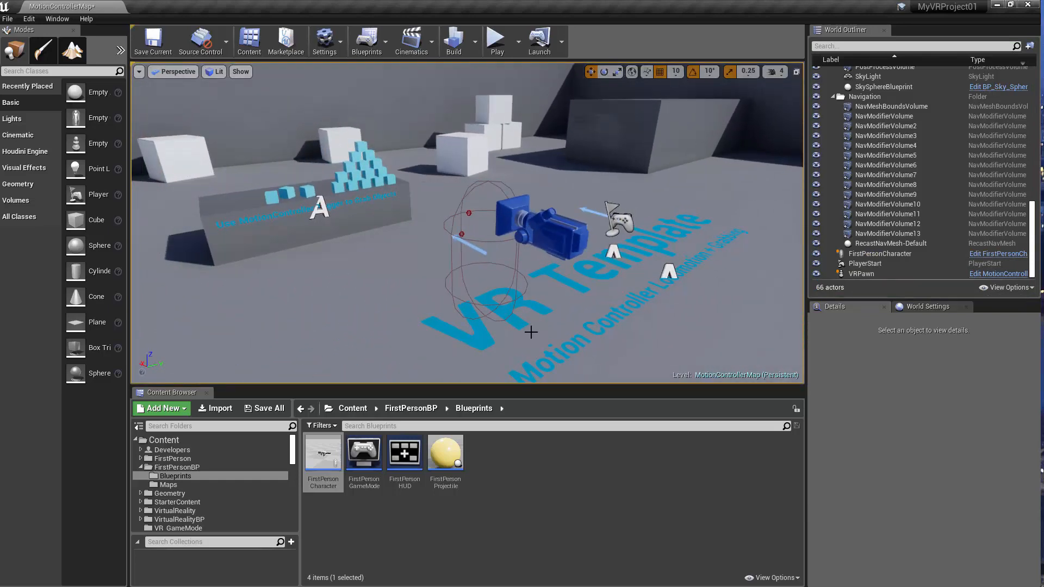
pyautogui.moveTo(569, 363)
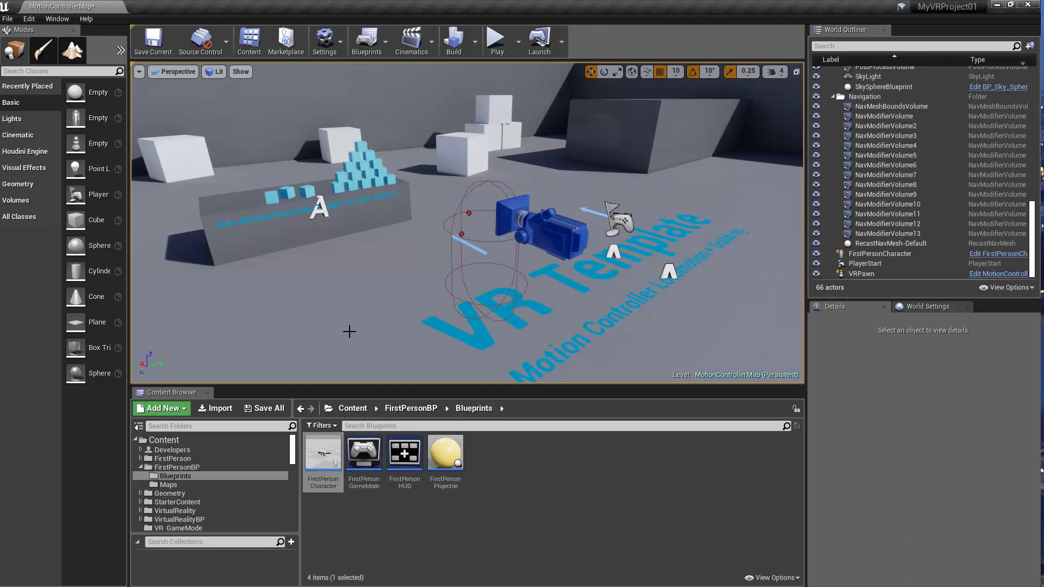
pyautogui.moveTo(230, 268)
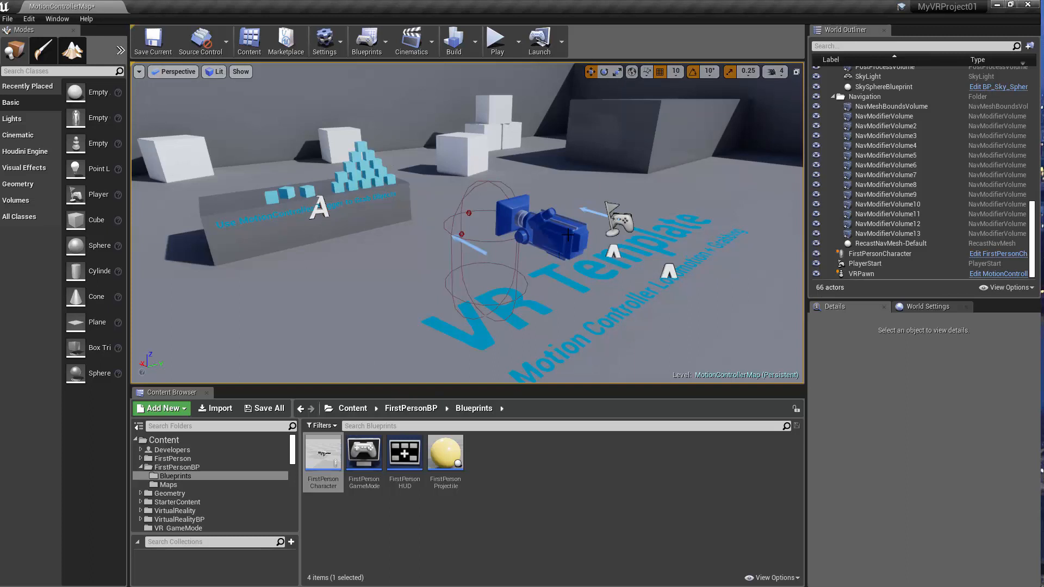
pyautogui.moveTo(469, 341)
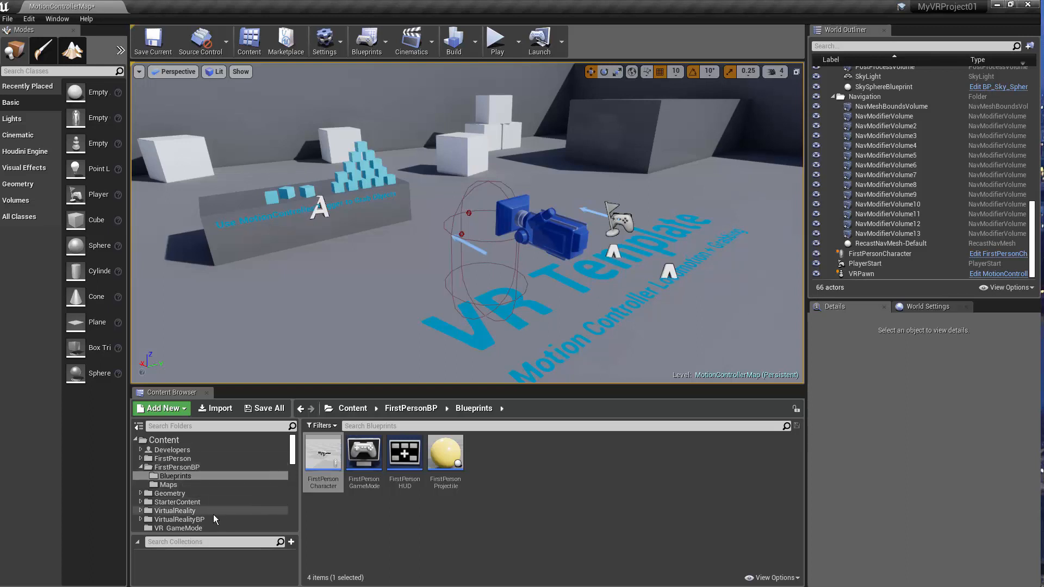
pyautogui.moveTo(200, 520)
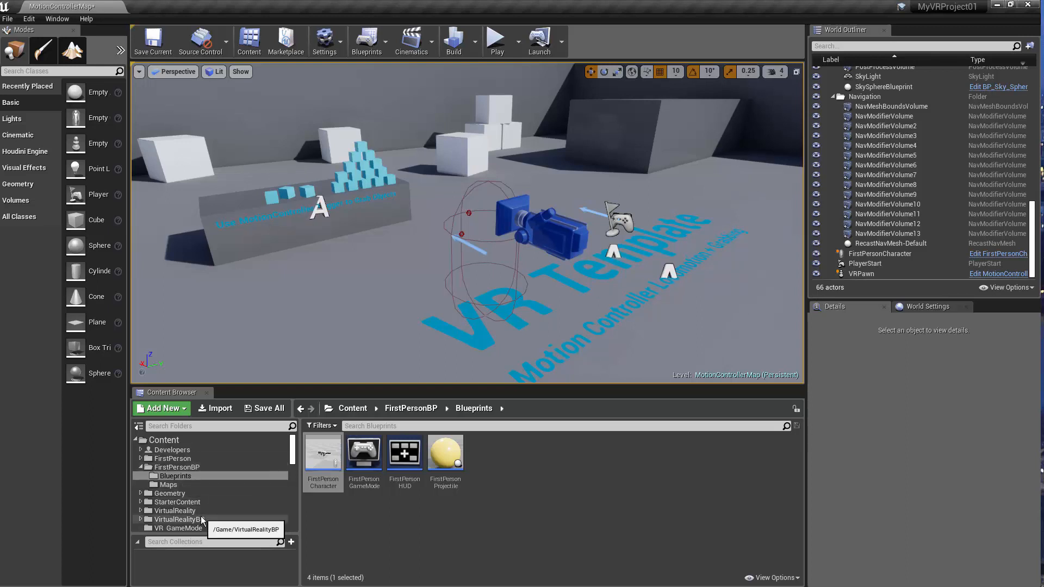